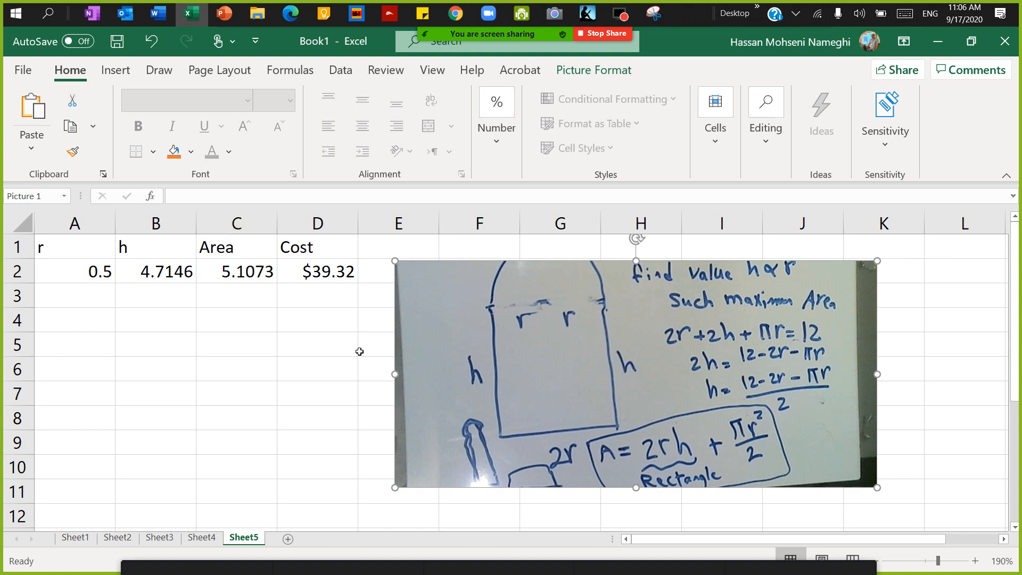
mouse_move(351, 108)
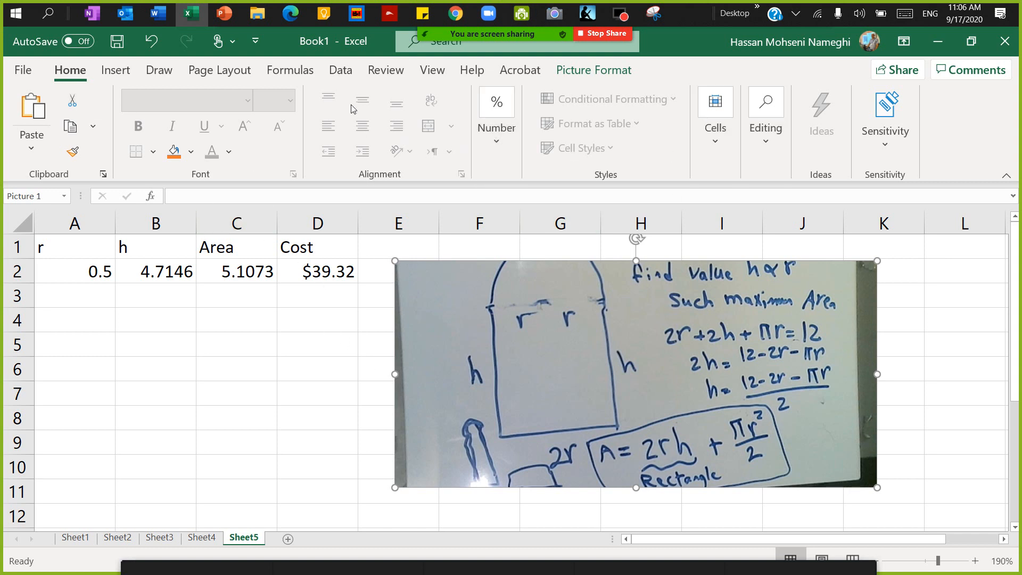
Show the Data ribbon with Data Analysis and Solver available for Sheet5
click(339, 70)
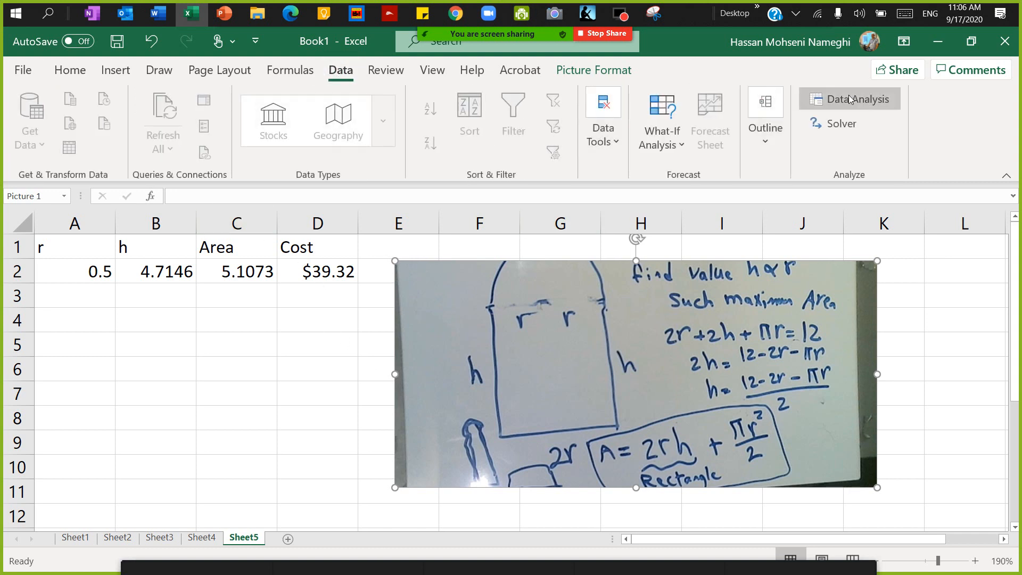
mouse_move(840, 124)
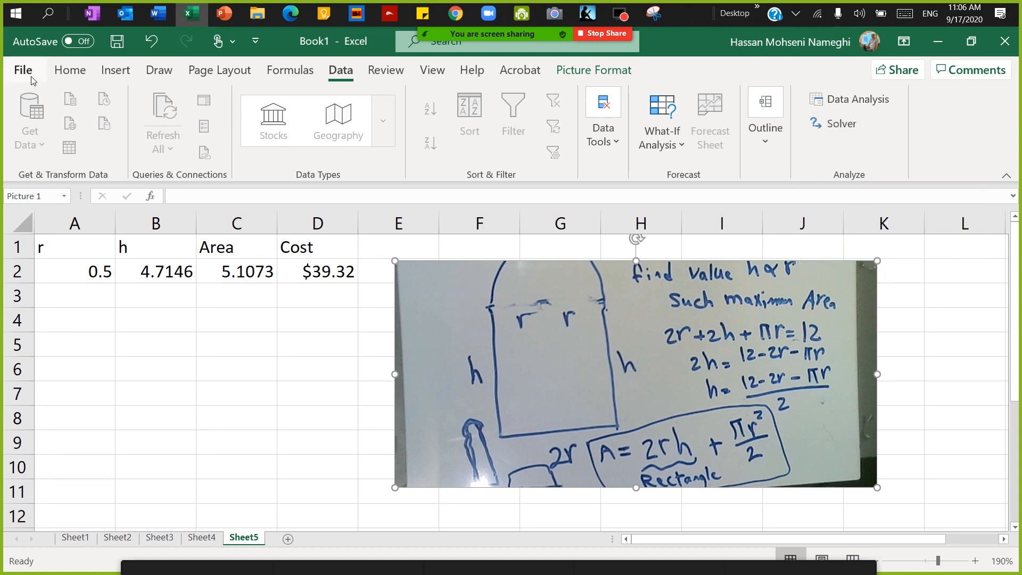
Reach the Excel Add-ins list via File > Options > Add-ins > Go, with Analysis ToolPak and Solver enabled
click(22, 71)
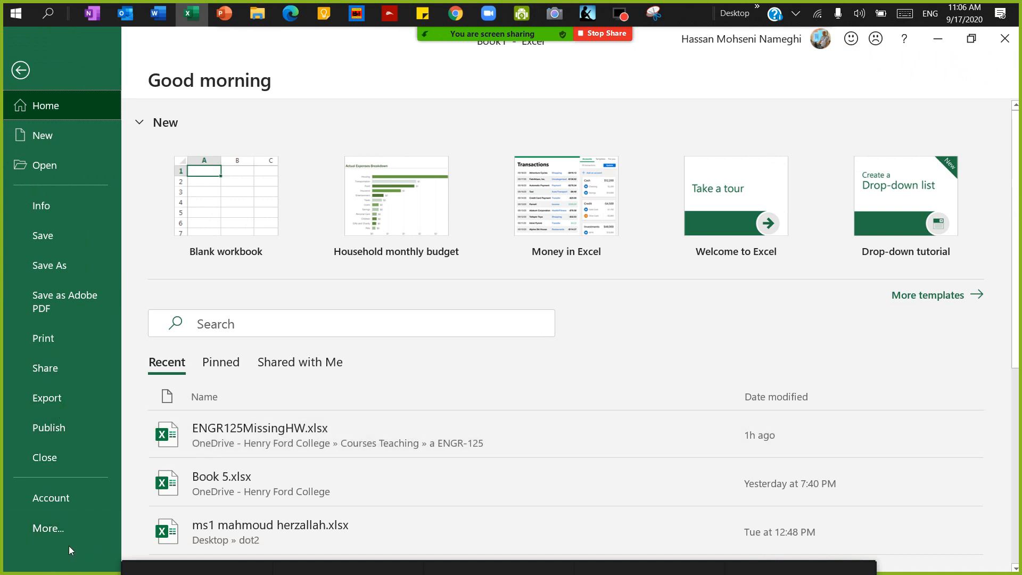
click(47, 528)
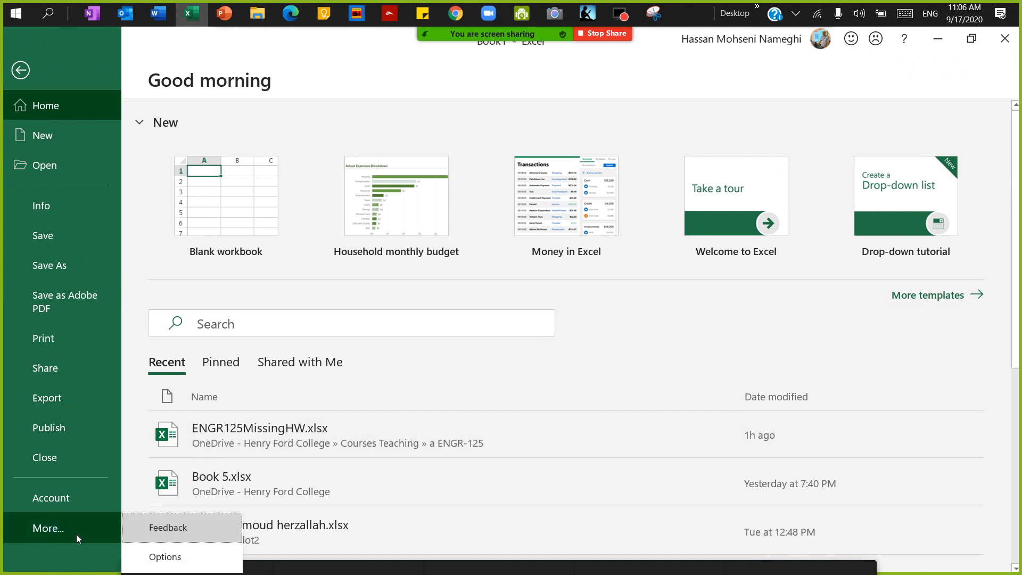
click(165, 556)
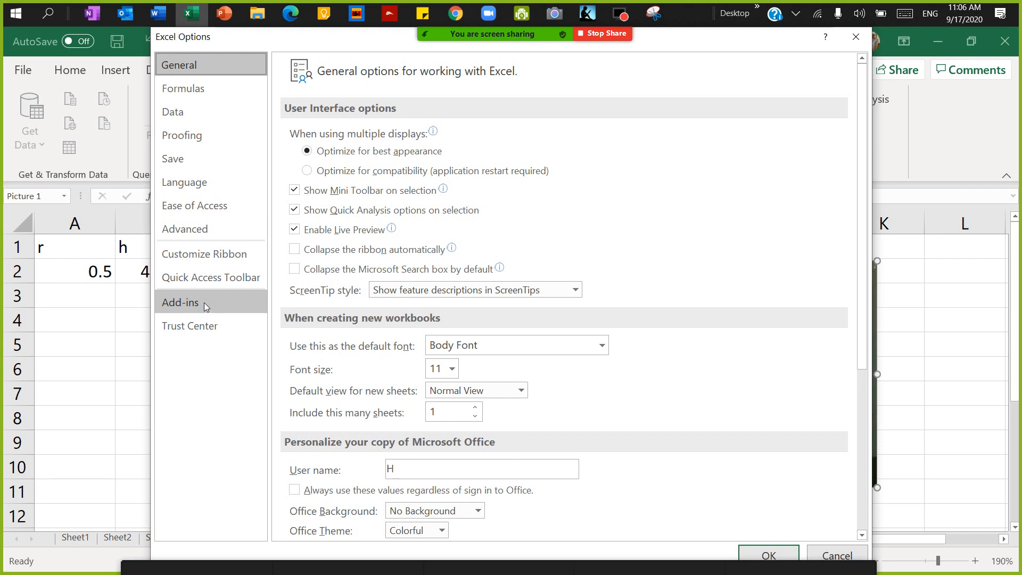
click(189, 302)
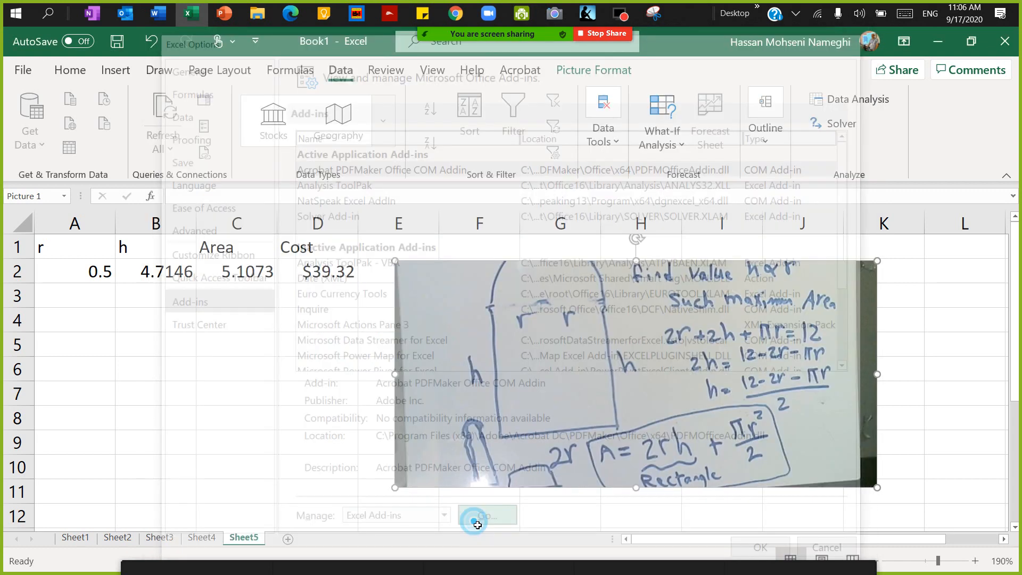
click(483, 515)
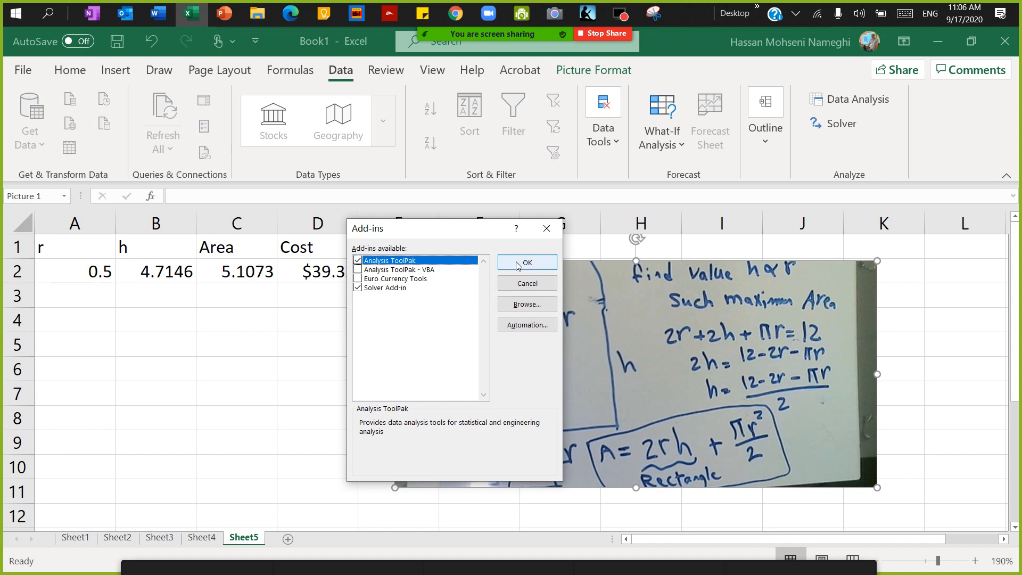
Confirm the enabled add-ins and return to Sheet5's r, h, Area and Cost table
click(526, 262)
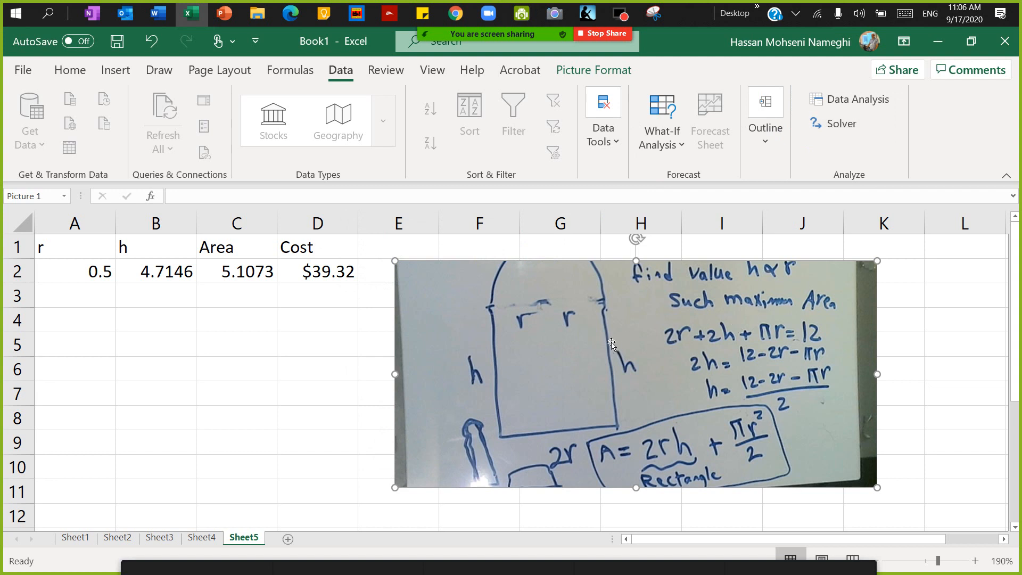
mouse_move(583, 363)
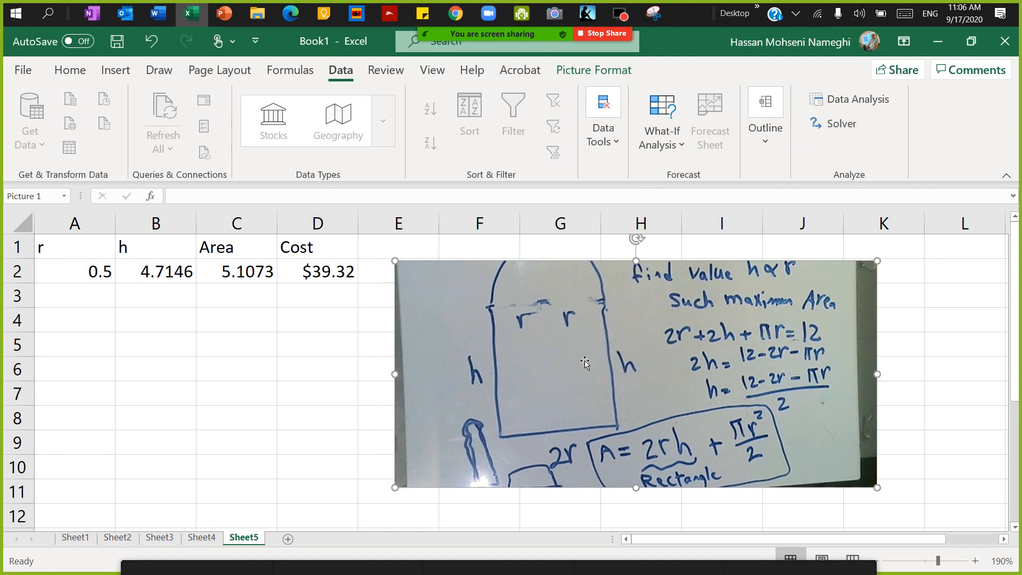
mouse_move(741, 375)
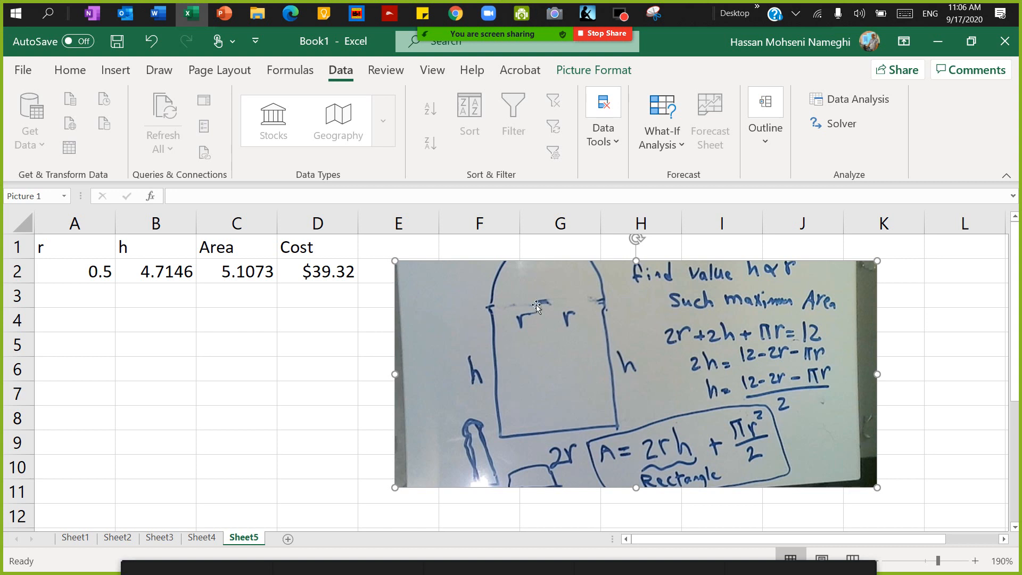
mouse_move(539, 354)
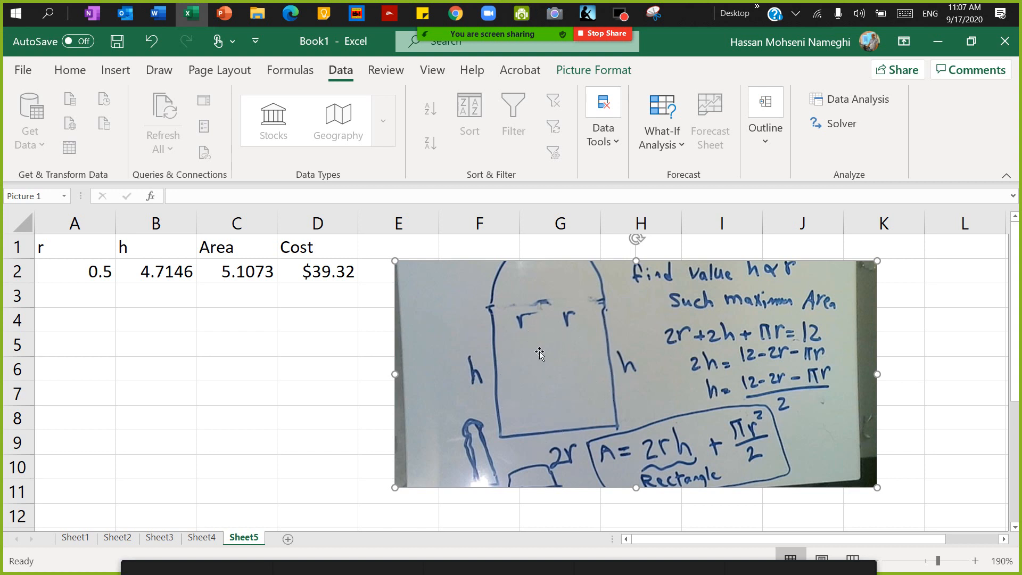
mouse_move(508, 359)
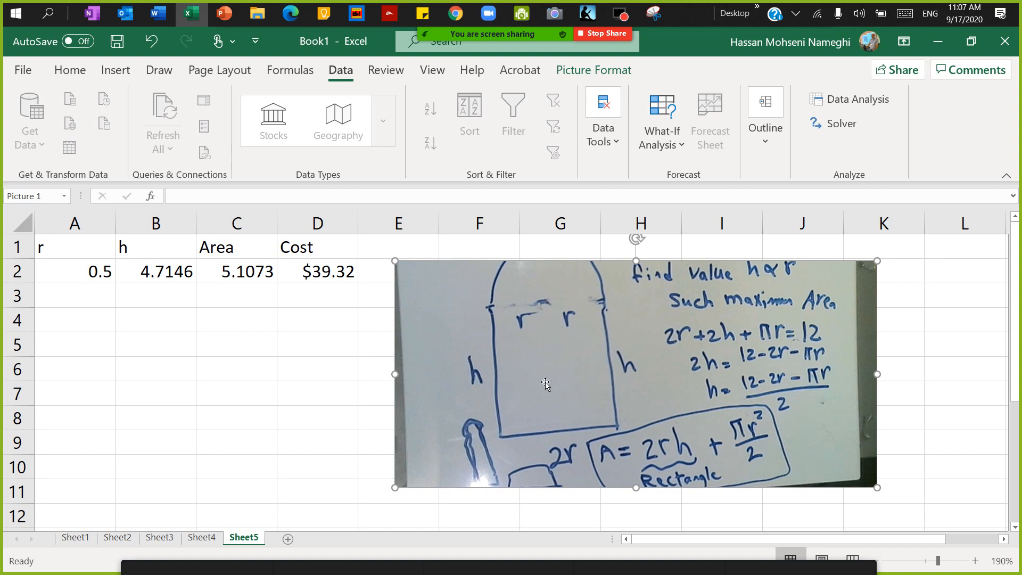
mouse_move(501, 361)
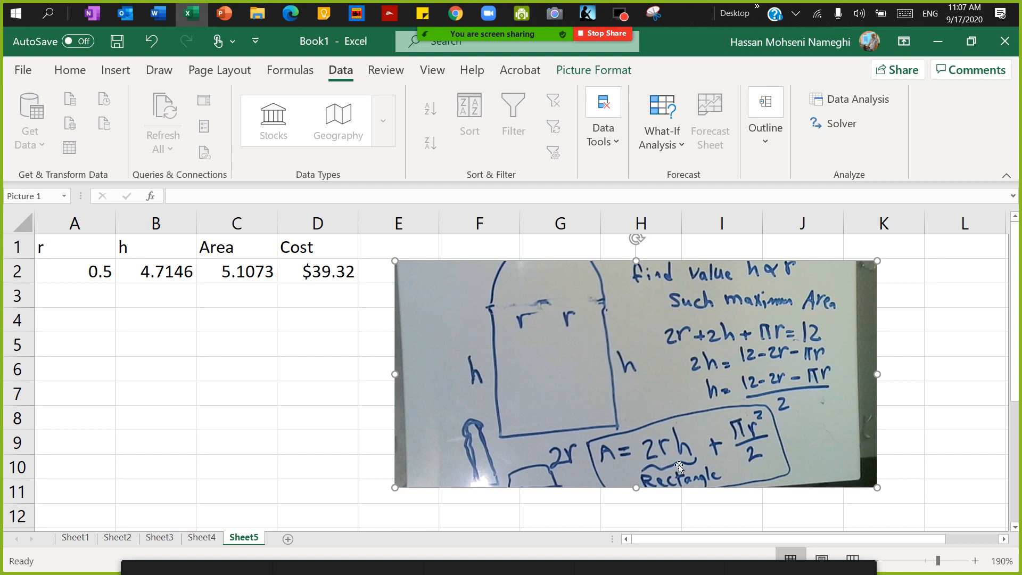
mouse_move(582, 344)
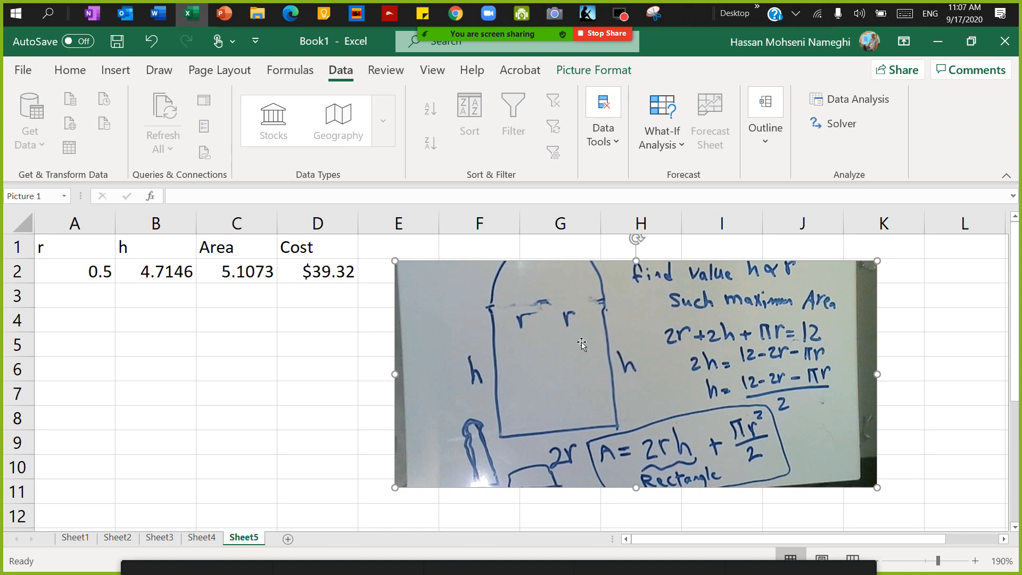
mouse_move(677, 353)
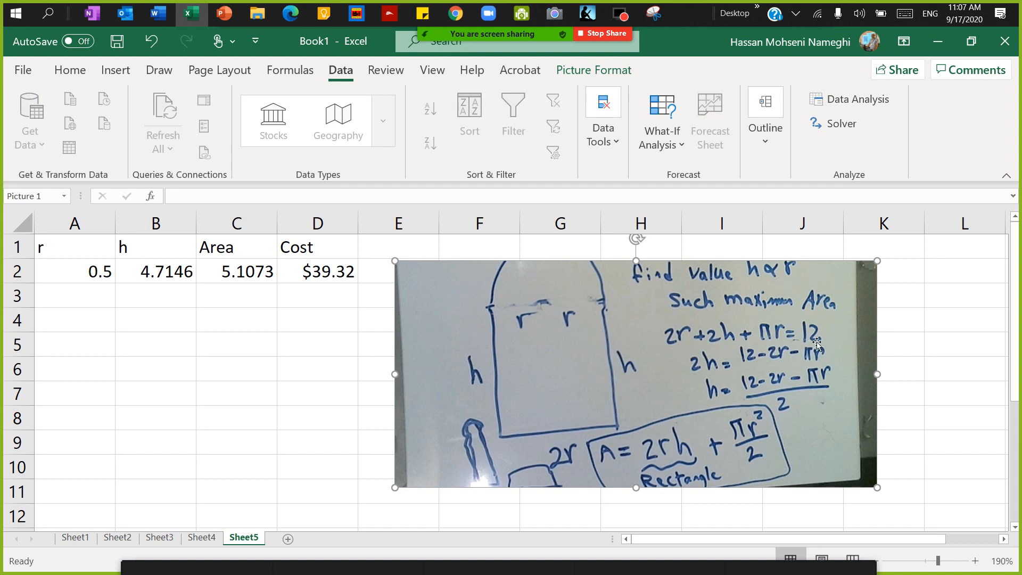
mouse_move(722, 406)
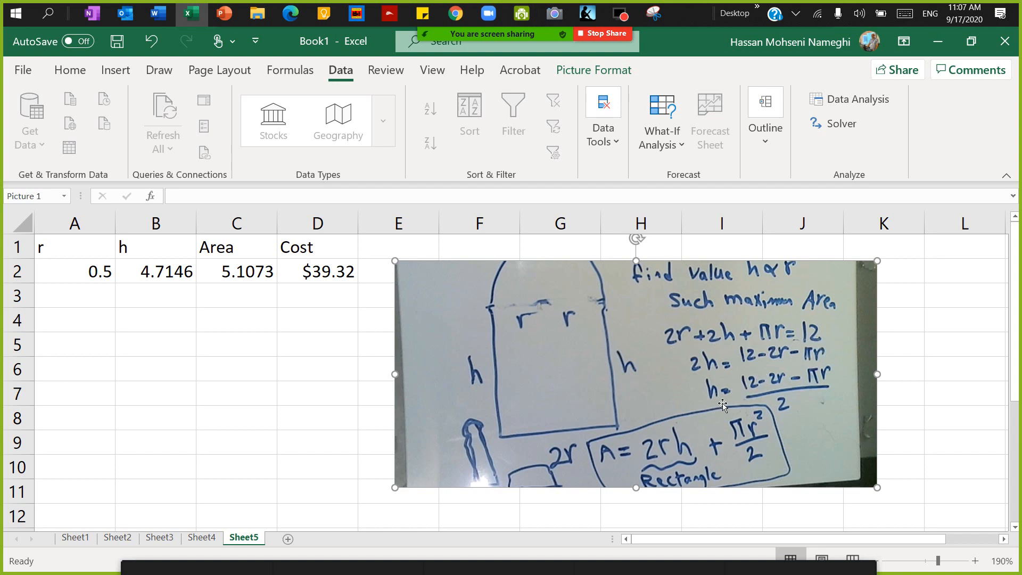
mouse_move(790, 392)
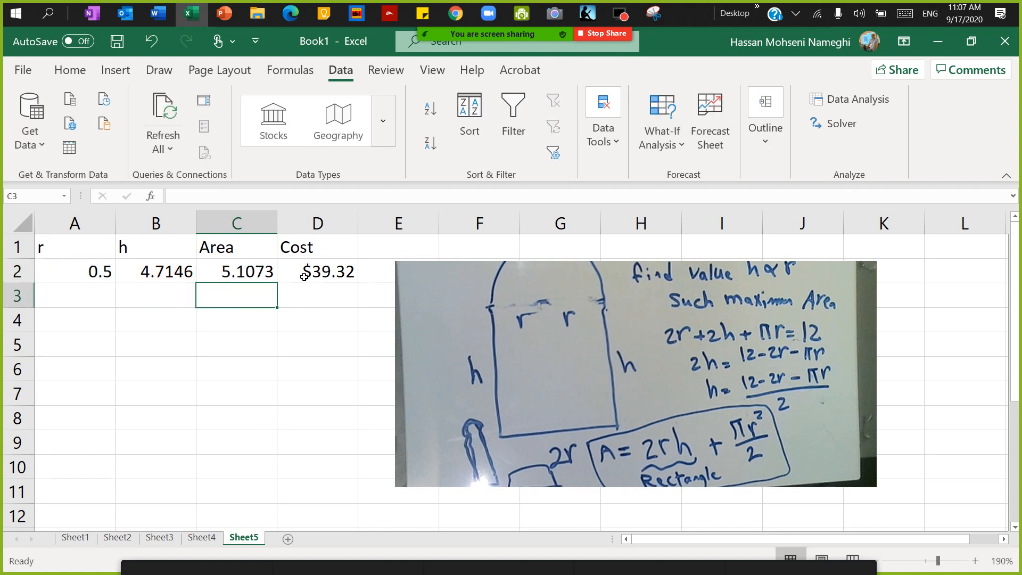
Label B4 'Max Area' with r and h headings beneath, then select the Area cell C2
text(=2*12+C2*3)
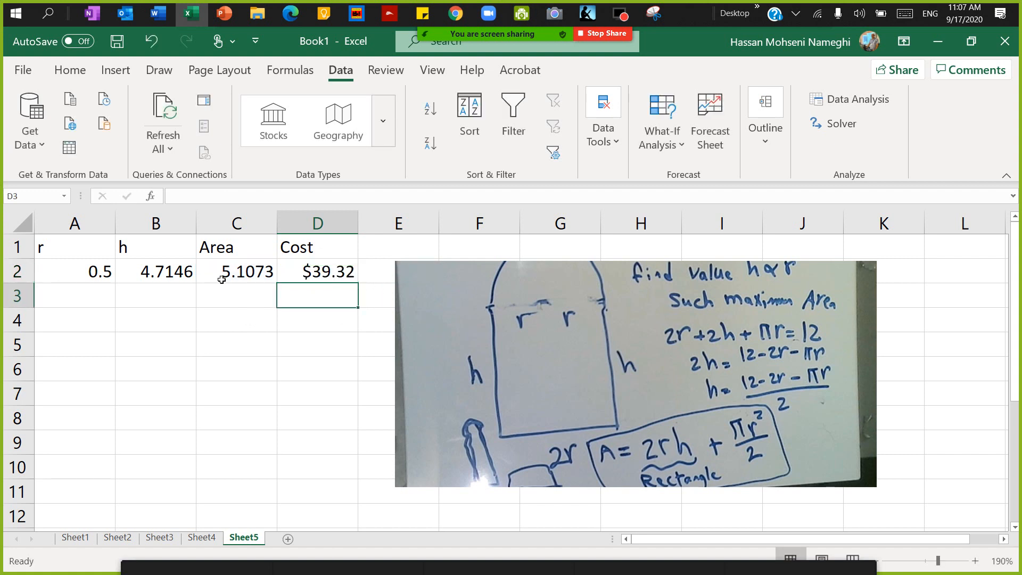
click(236, 272)
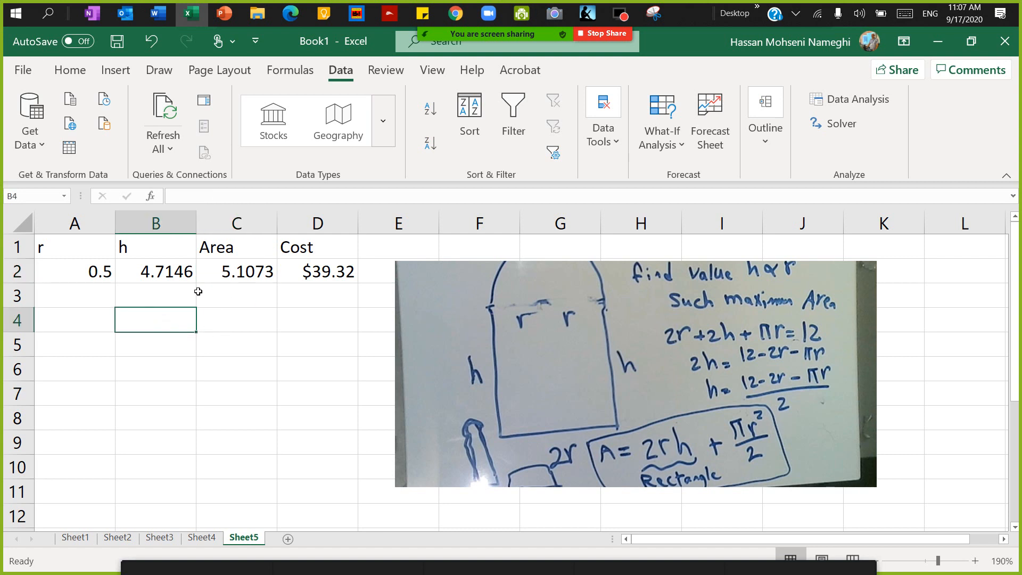
text(Ma)
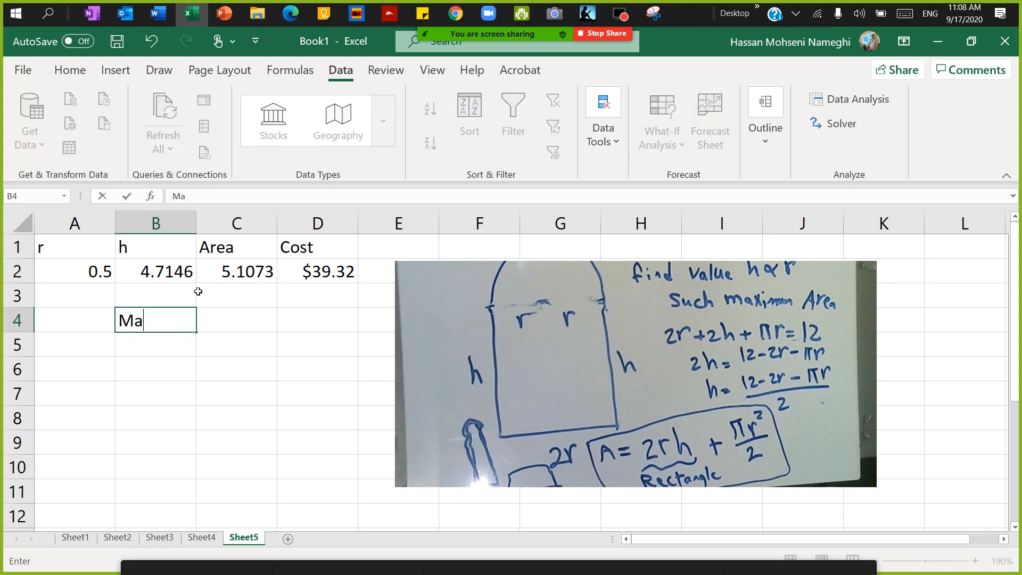
text(x Area)
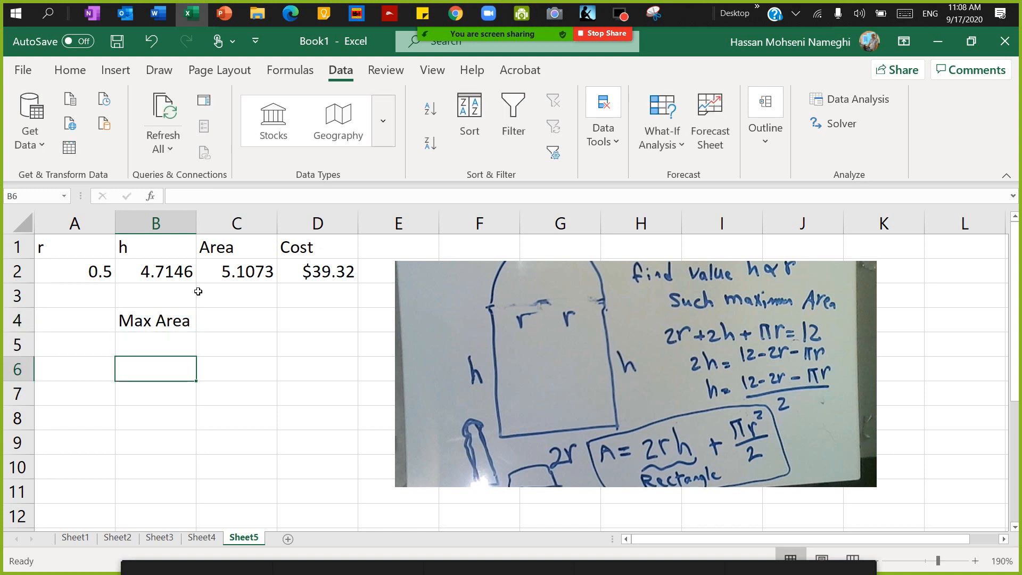
text(r)
click(236, 369)
text(h)
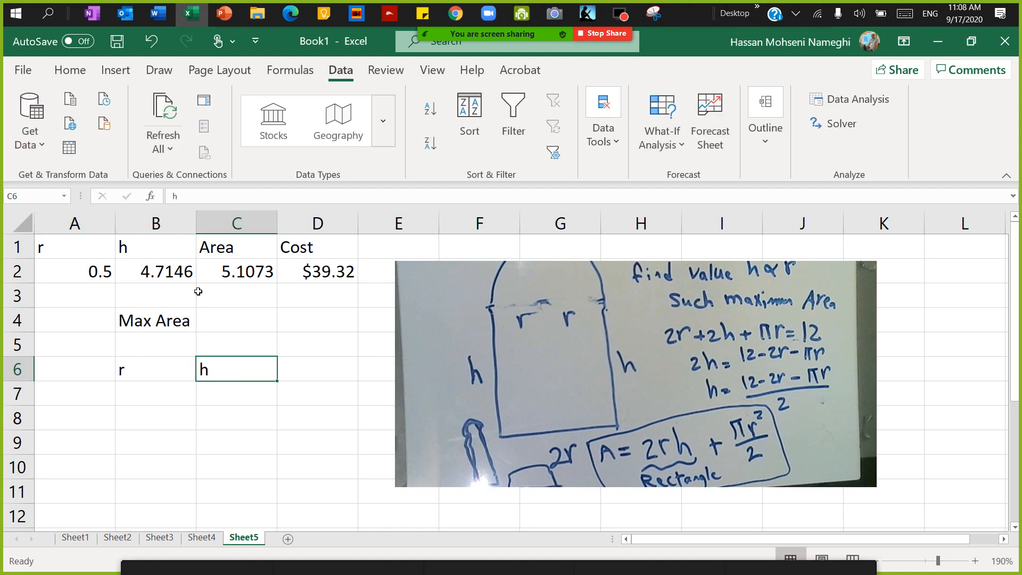
click(155, 321)
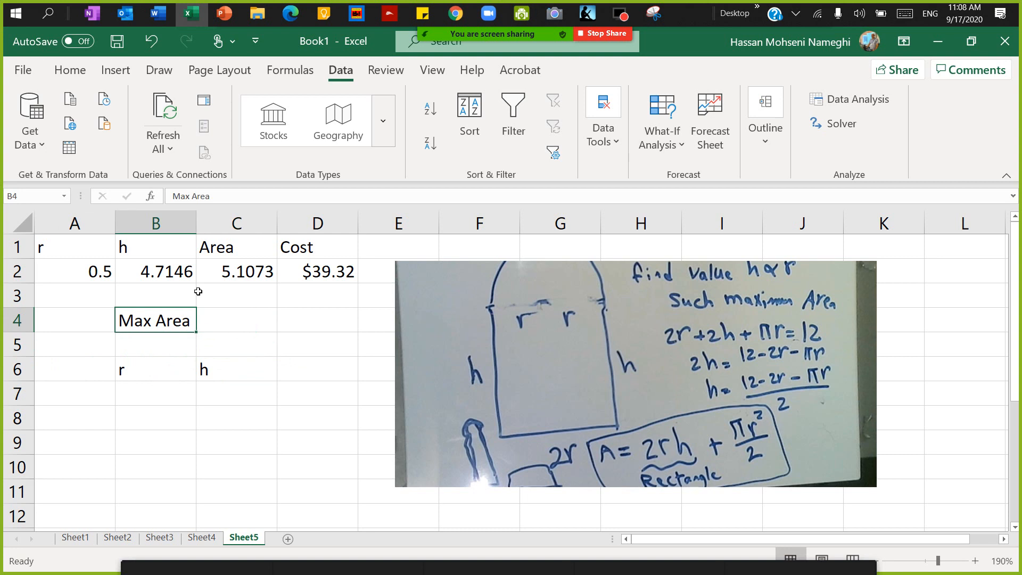
click(236, 271)
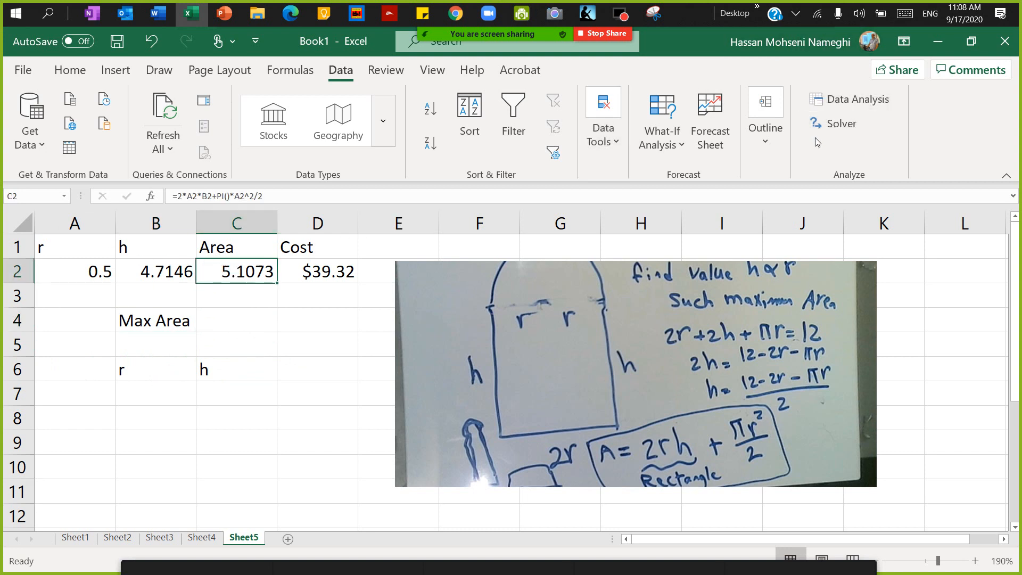
Maximise Area $C$2 with Solver by changing r in $A$2, giving 10.0818 at r = h = 1.6803
click(840, 123)
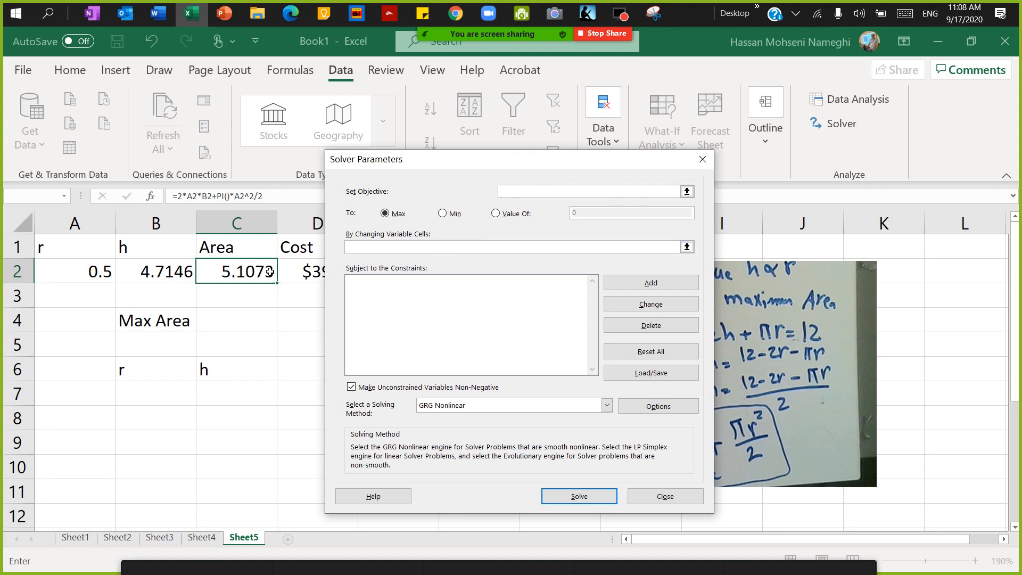
click(237, 271)
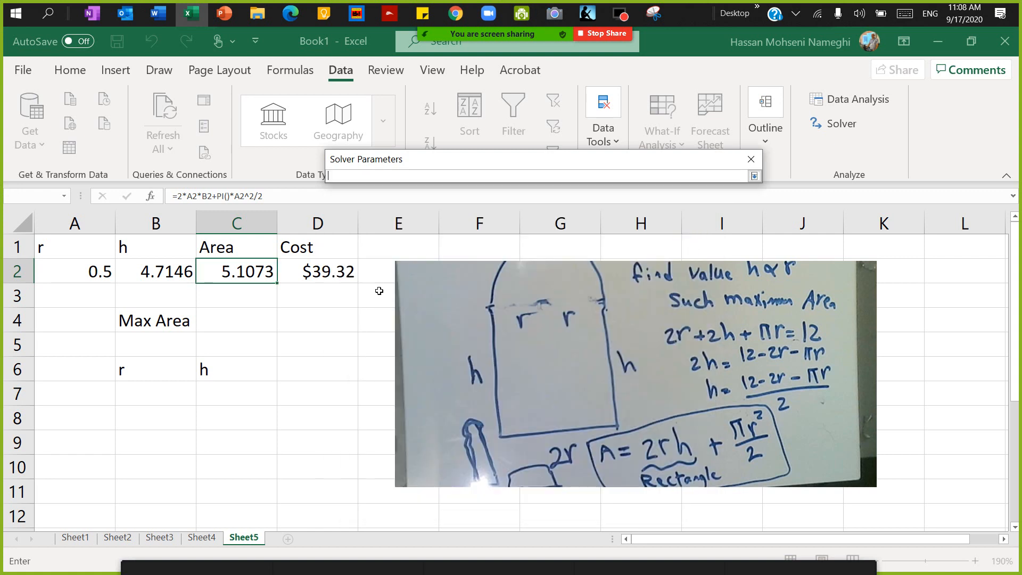
click(74, 272)
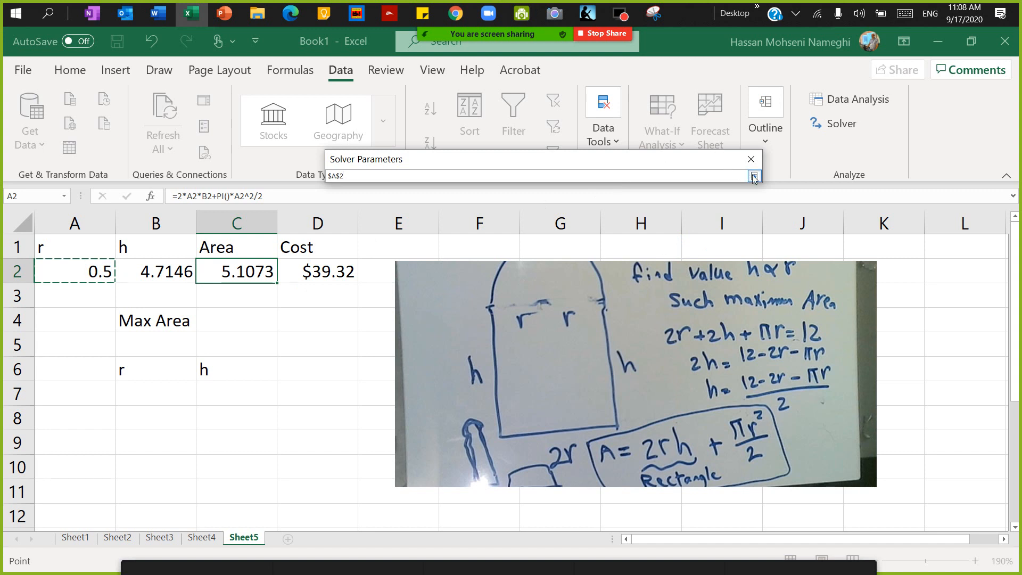
click(754, 176)
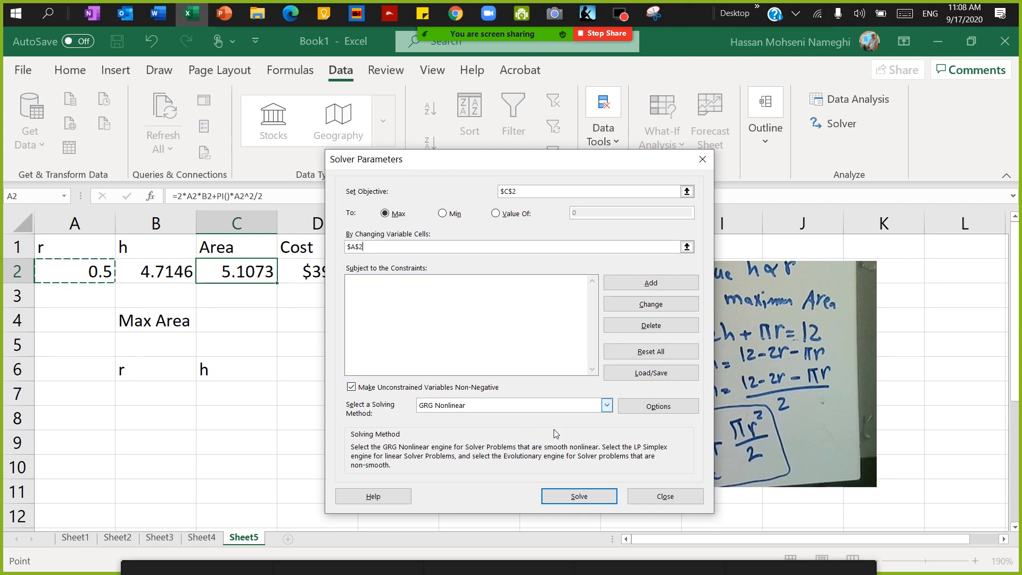
click(664, 496)
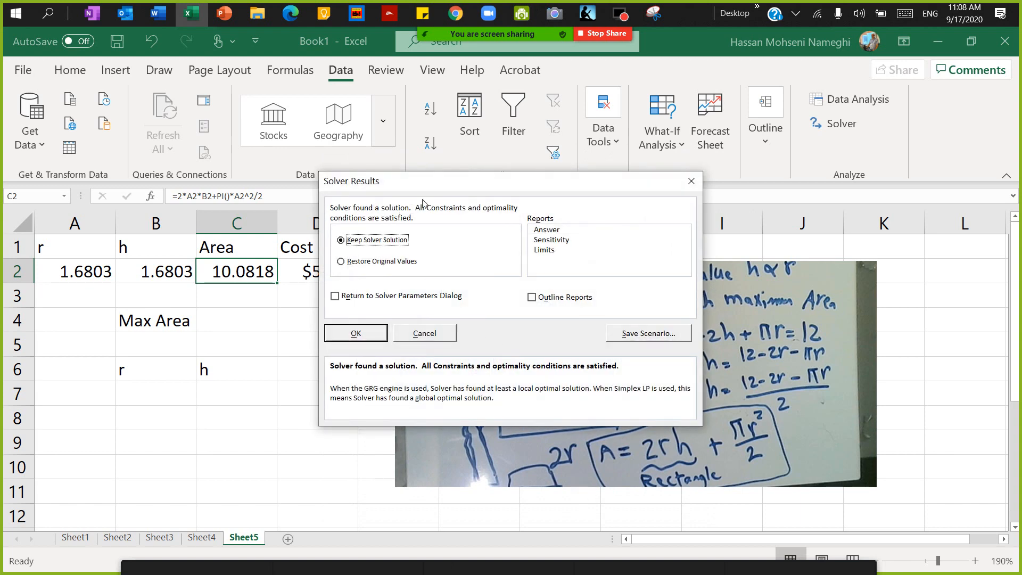
Keep Solver's solution (r 1.6803, h 1.6803, Area 10.0818, Cost $54.25) and inspect the cost formula in D2
drag(350, 181, 510, 153)
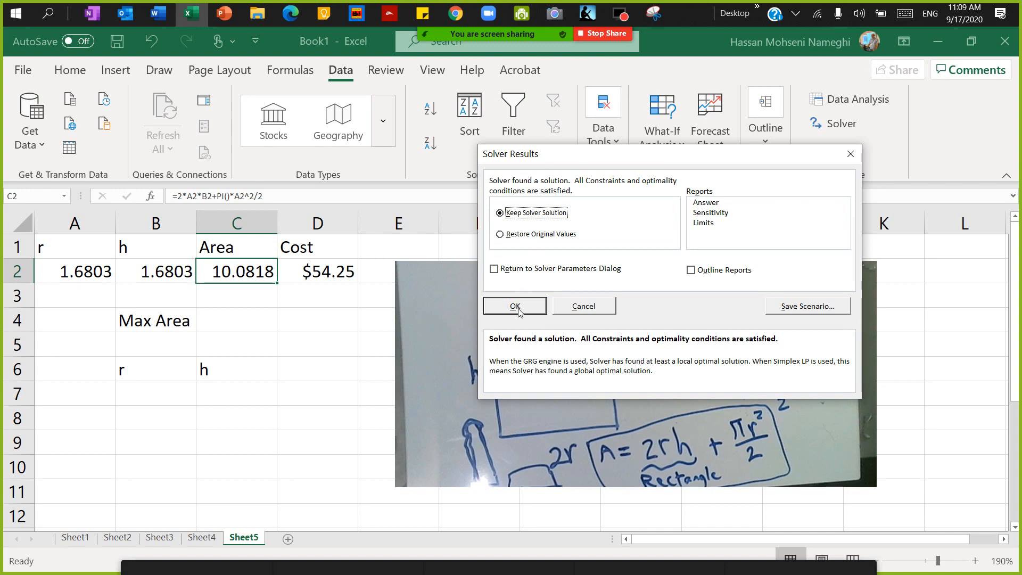
click(515, 306)
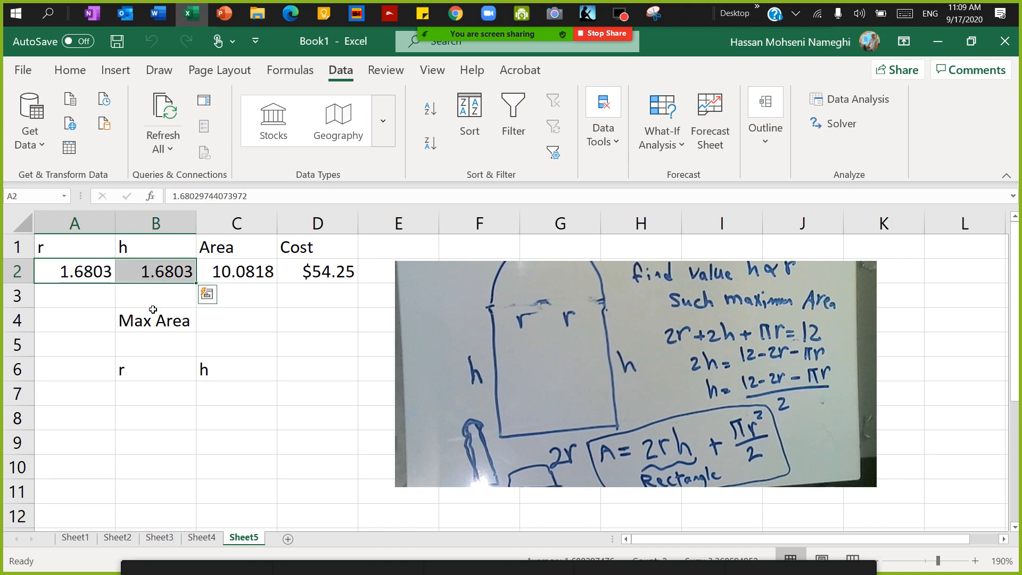
mouse_move(326, 301)
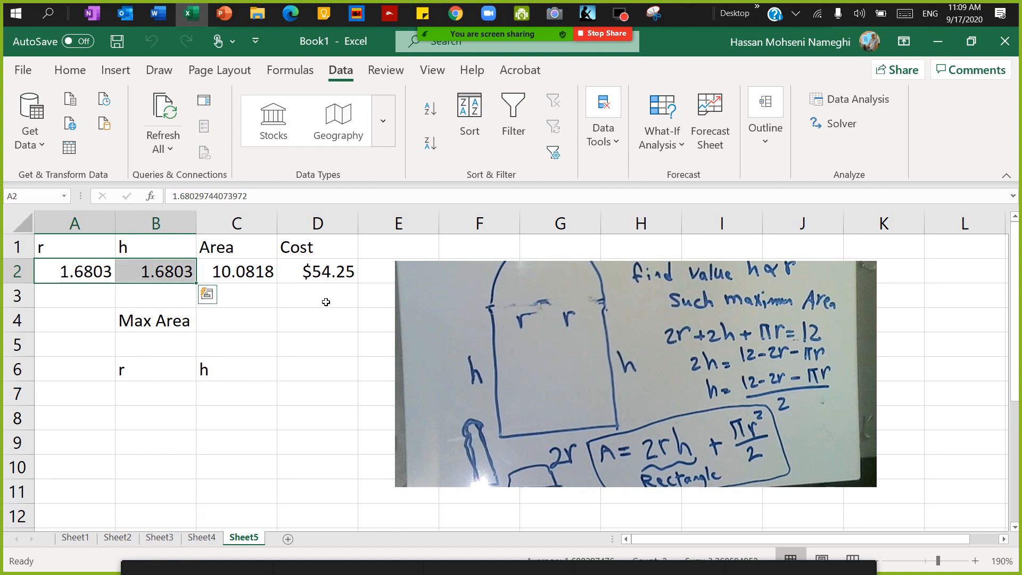
click(317, 272)
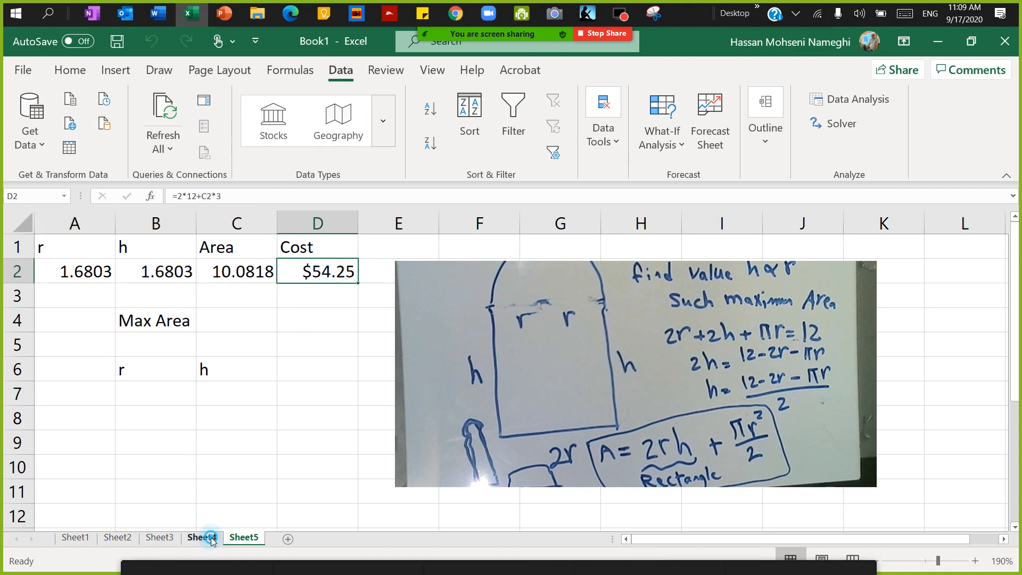
Compare with Sheet4's row 14: r 1.7, h 1.62965, Area 10.0804, Cost $54.24
click(201, 536)
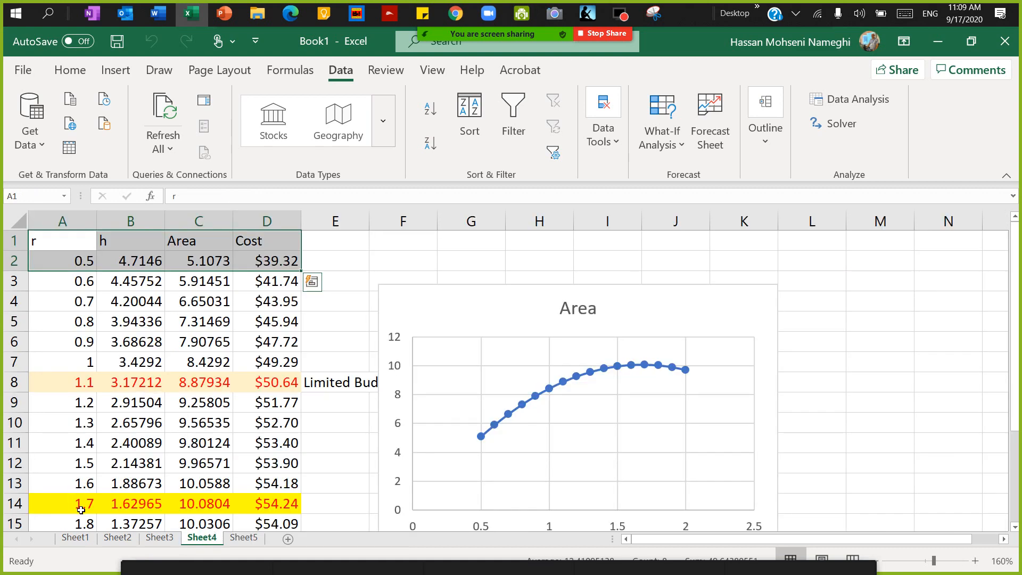
click(130, 502)
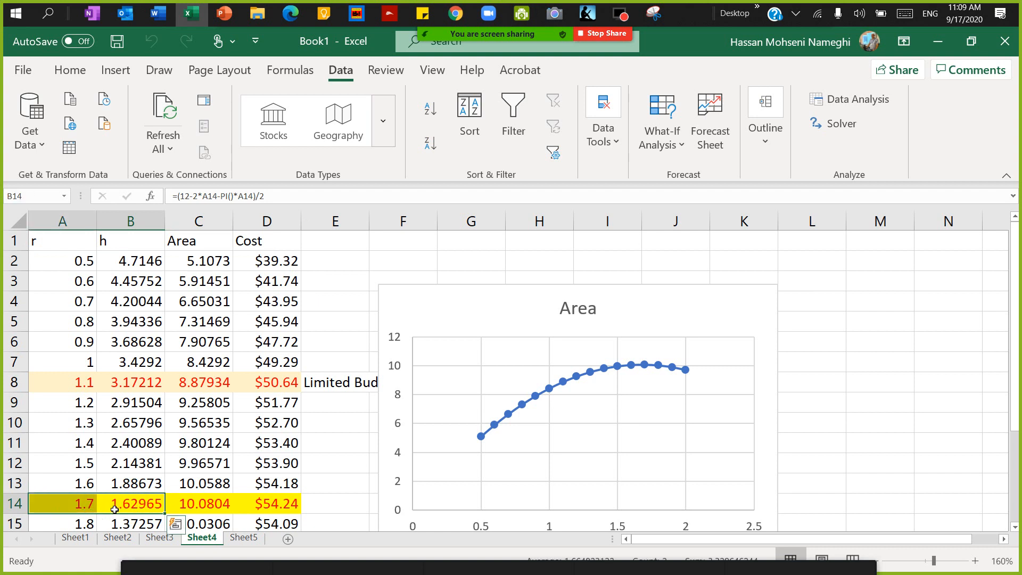
mouse_move(210, 508)
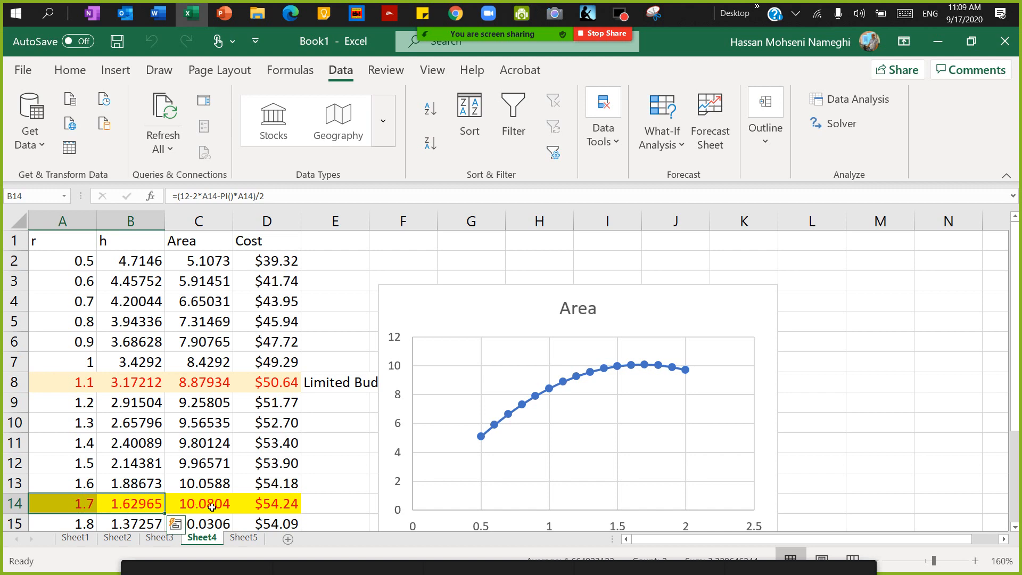
click(266, 503)
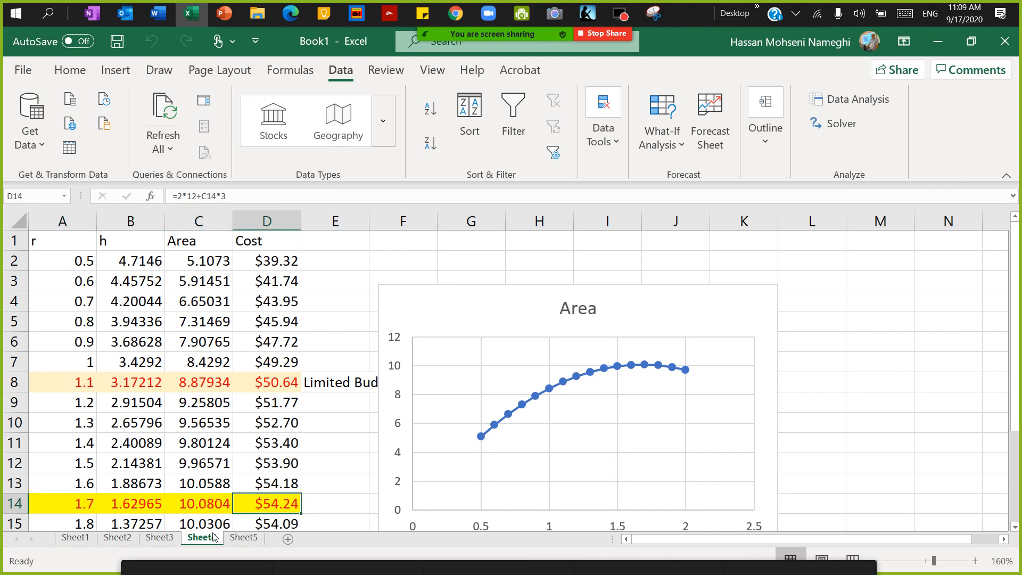
Copy the solved r, h, Area and Cost into Sheet5 row 7 under Max Area, shifting the picture right
click(242, 537)
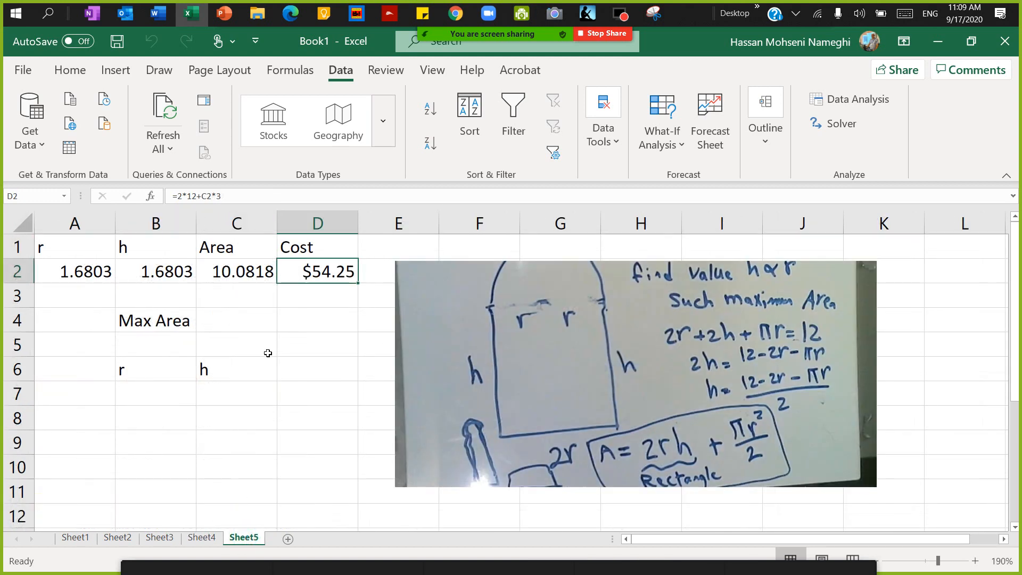
click(236, 344)
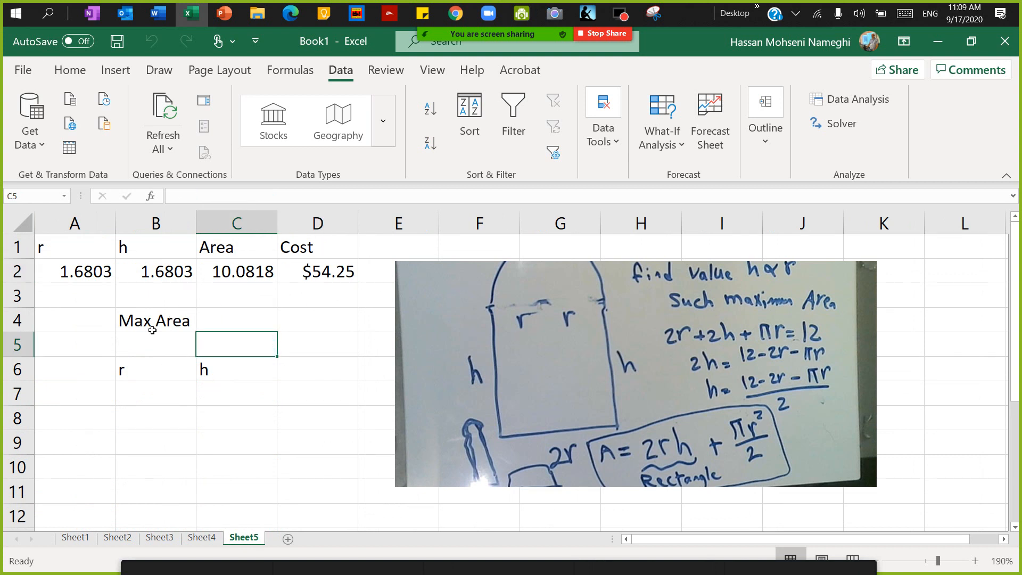
drag(74, 272, 237, 272)
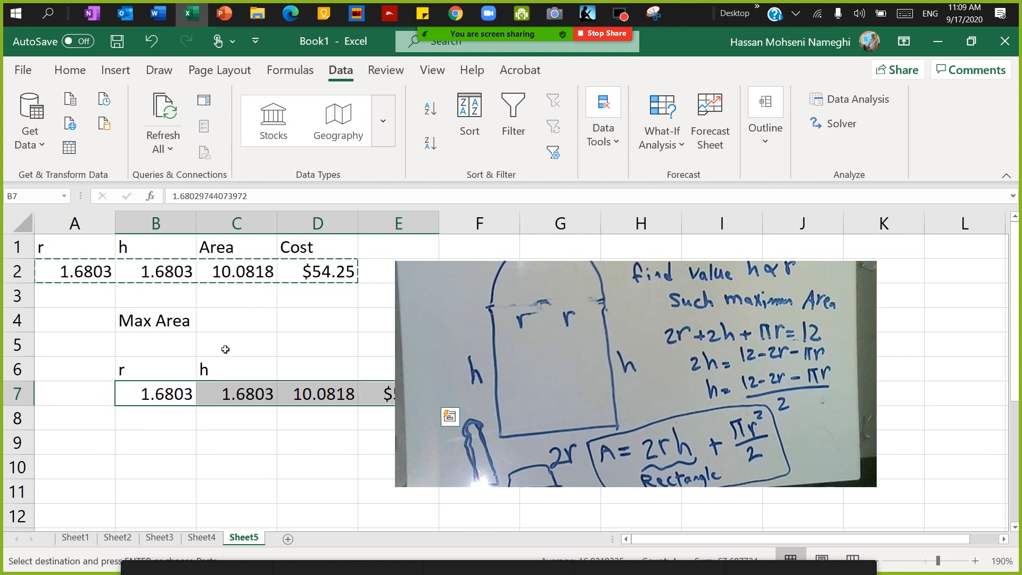
click(154, 320)
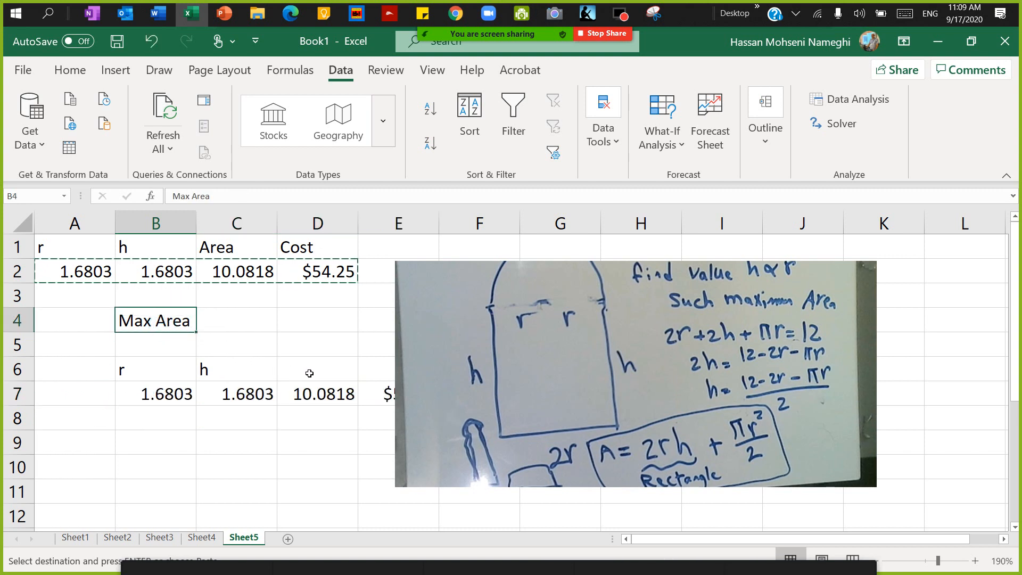
click(317, 369)
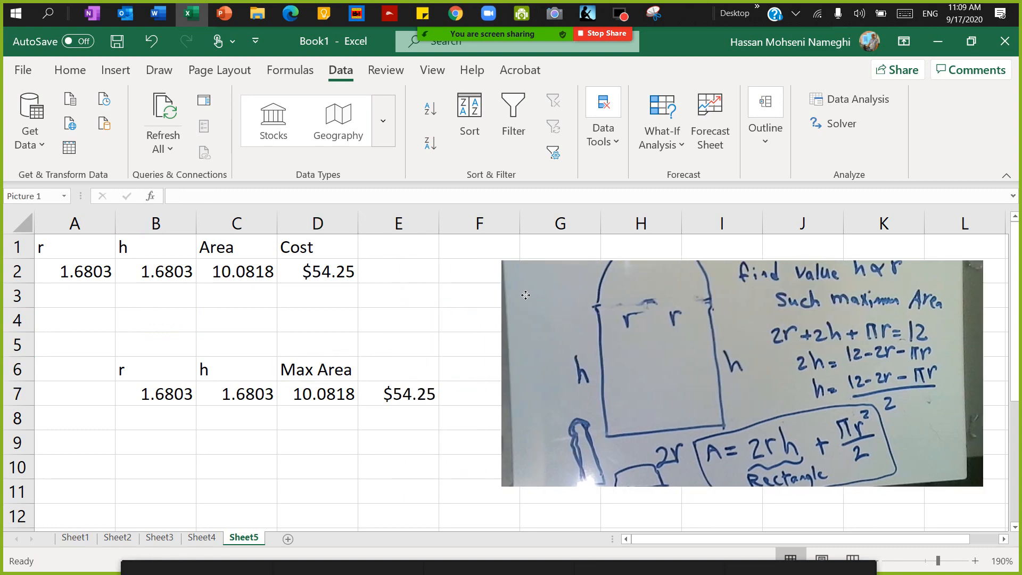
click(717, 371)
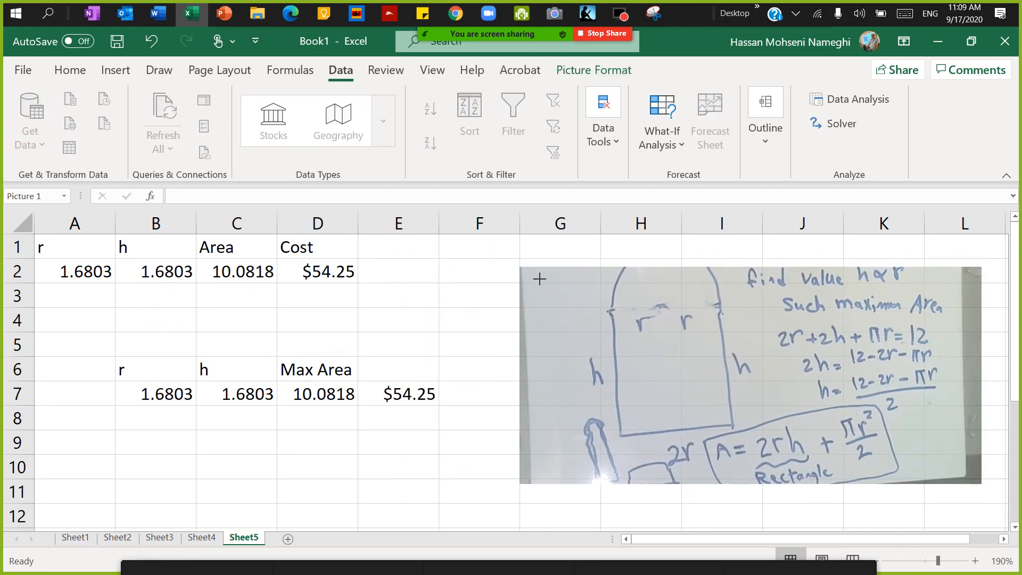
click(318, 271)
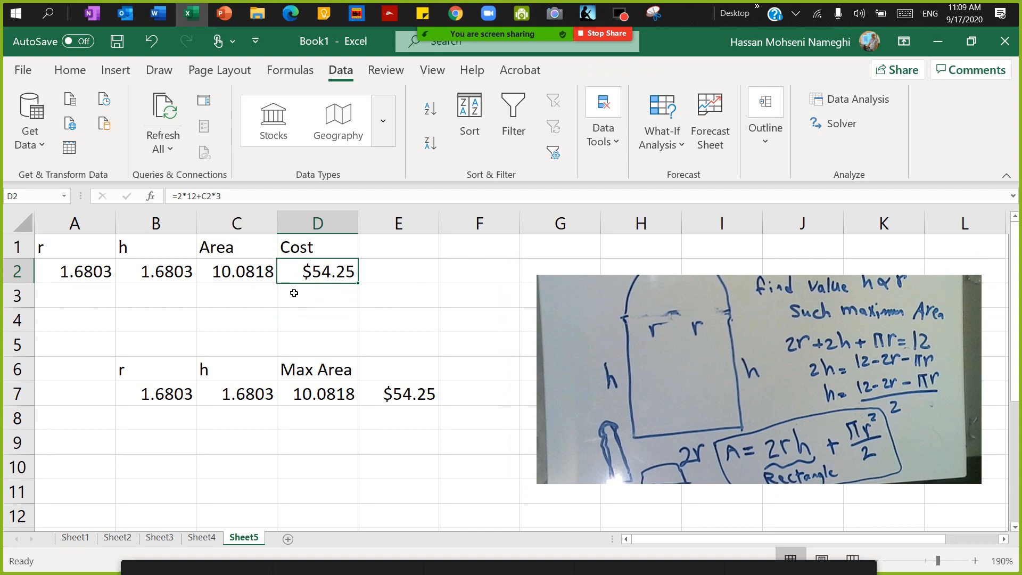
mouse_move(840, 124)
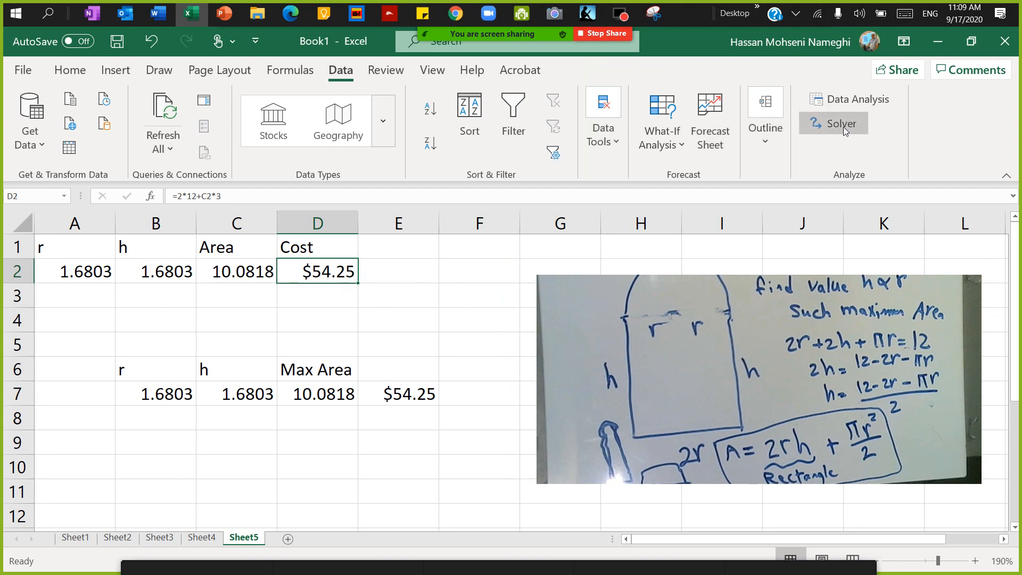
Add a Solver constraint $D$2 <= 50 and solve for maximum area under the $50 budget
click(833, 124)
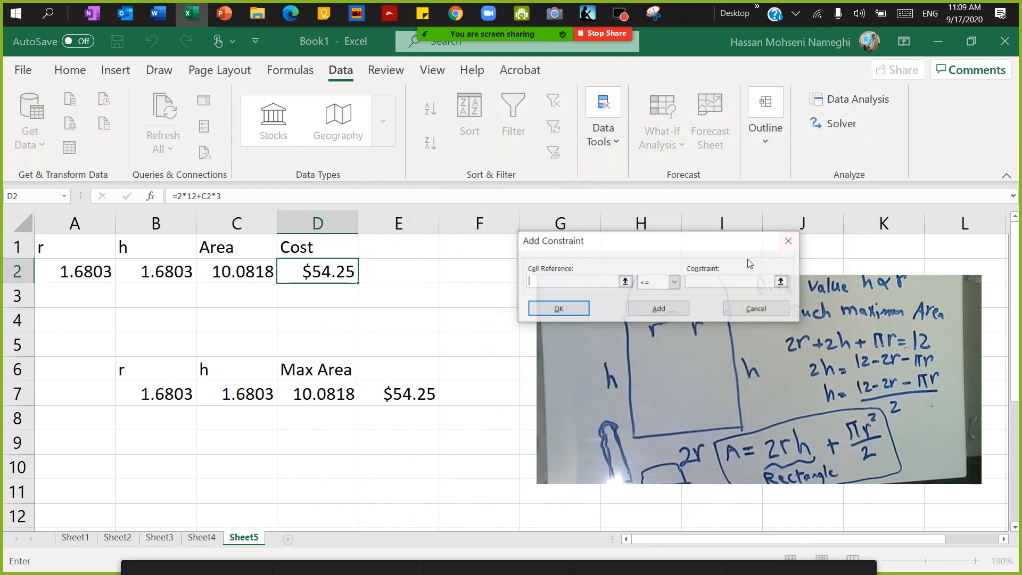
click(318, 271)
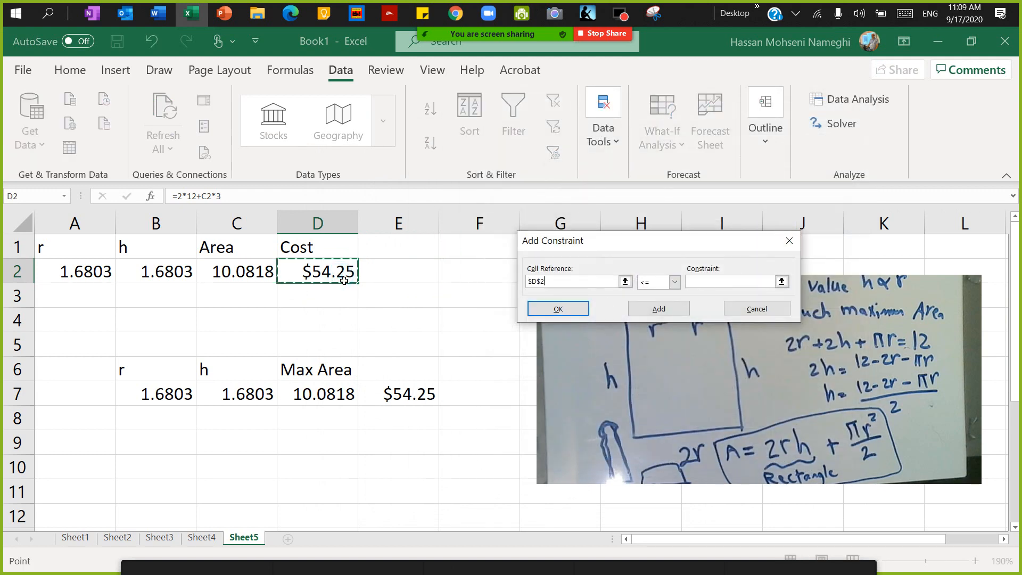
click(730, 281)
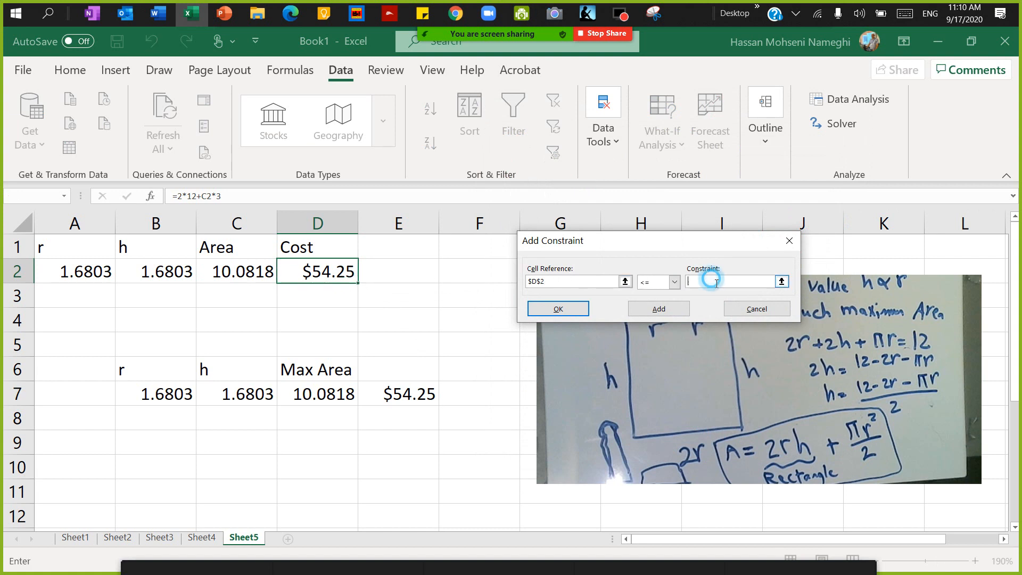
text(50)
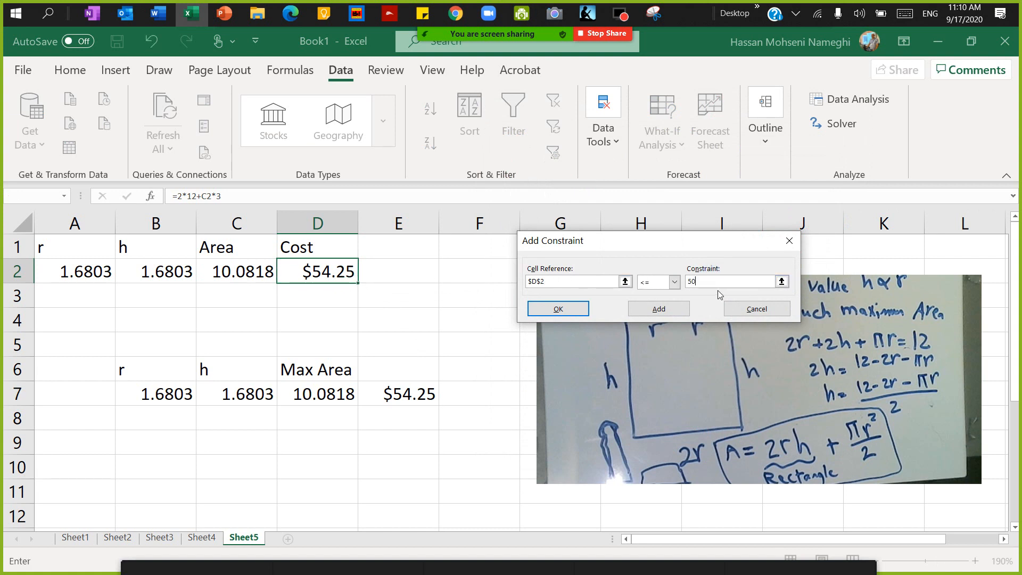
click(556, 309)
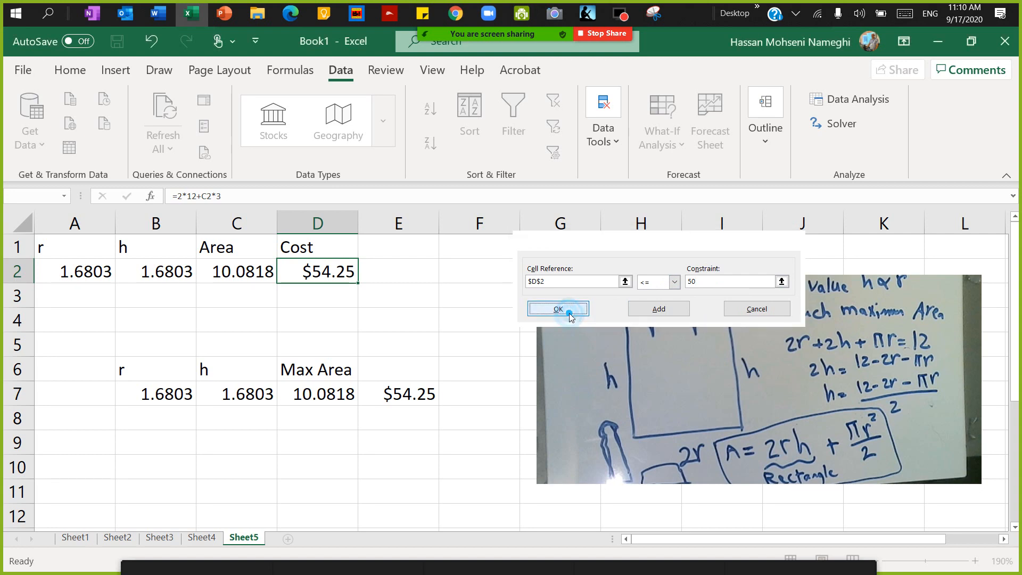
click(556, 309)
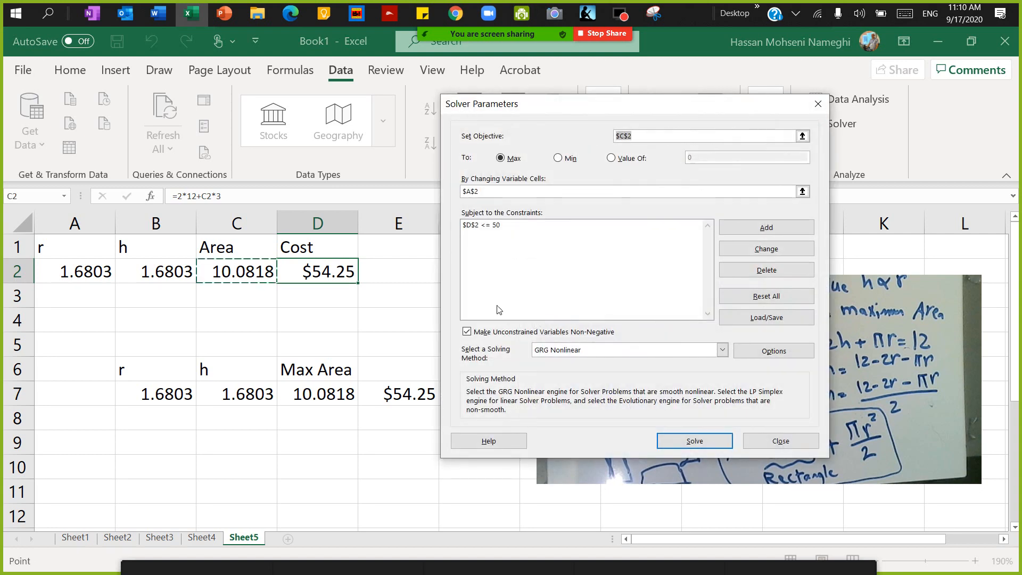
click(694, 440)
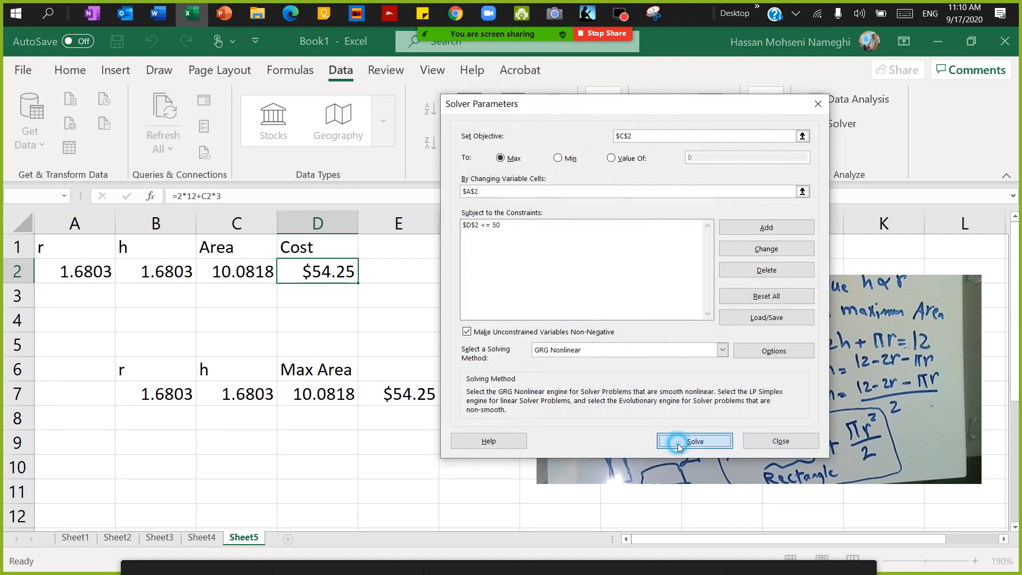
click(694, 441)
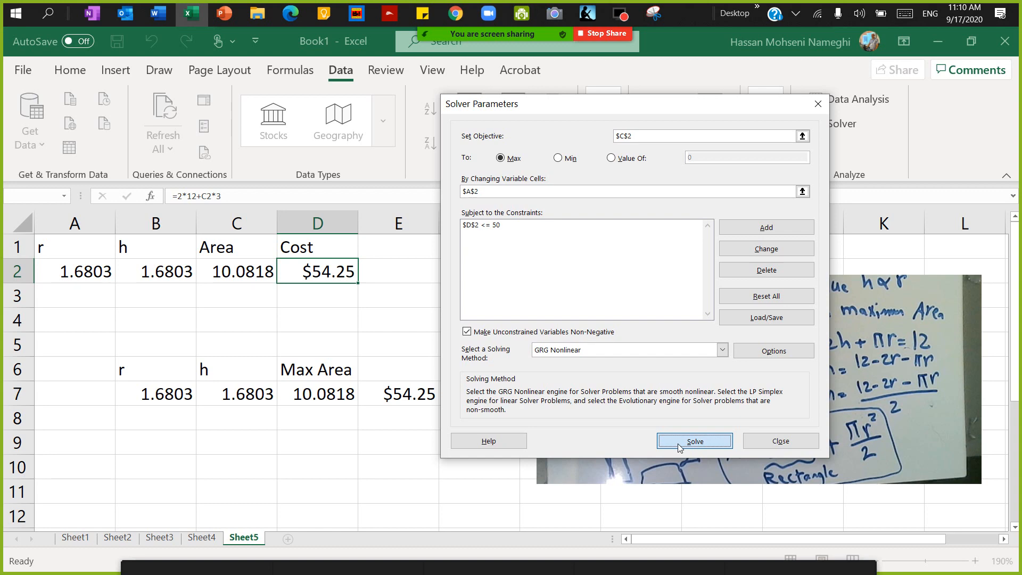
Keep the $50-budget solution: r 2.30982, h 0.06192, area 8.66667, cost $50.00
click(693, 441)
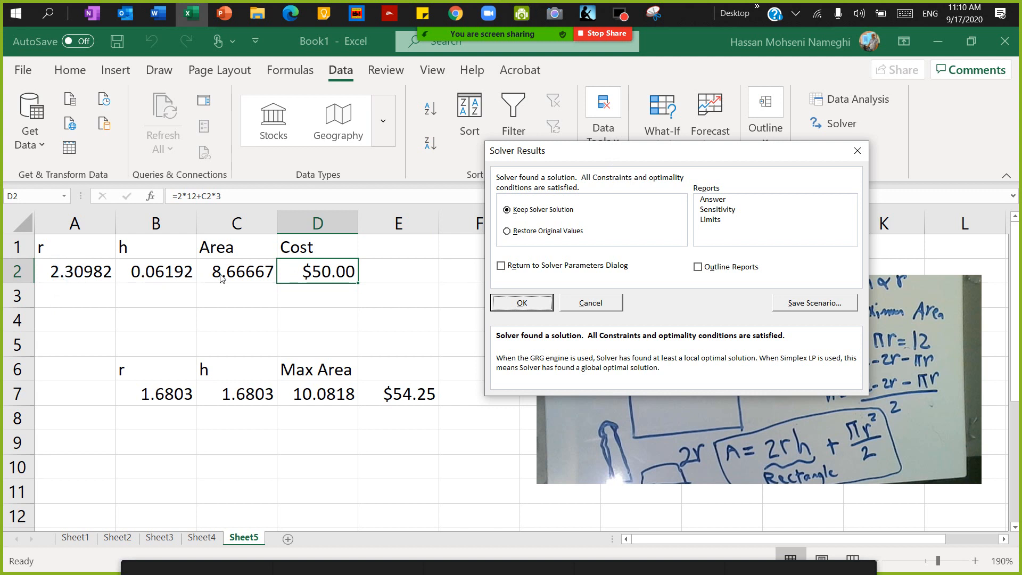
mouse_move(456, 305)
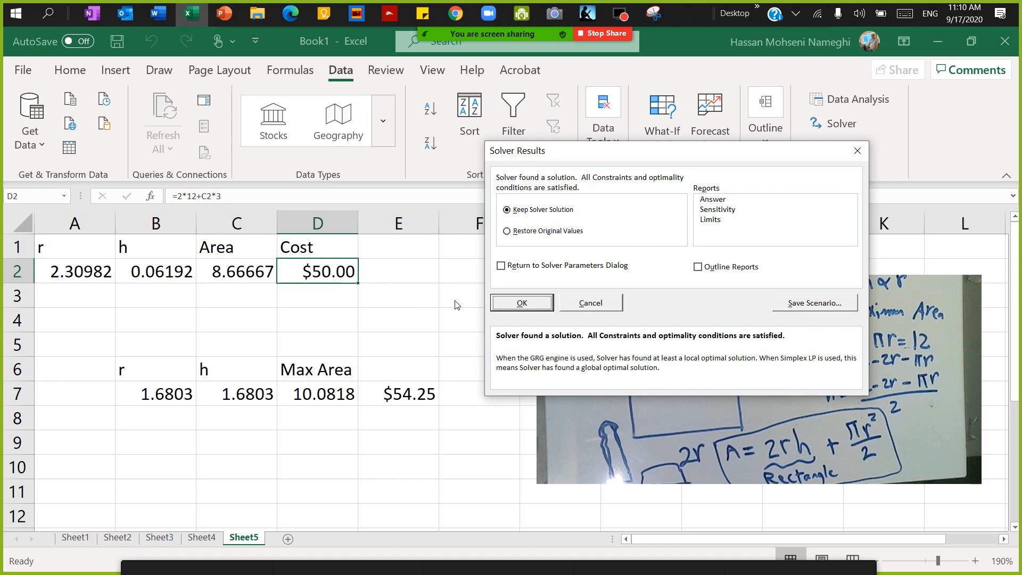
click(522, 302)
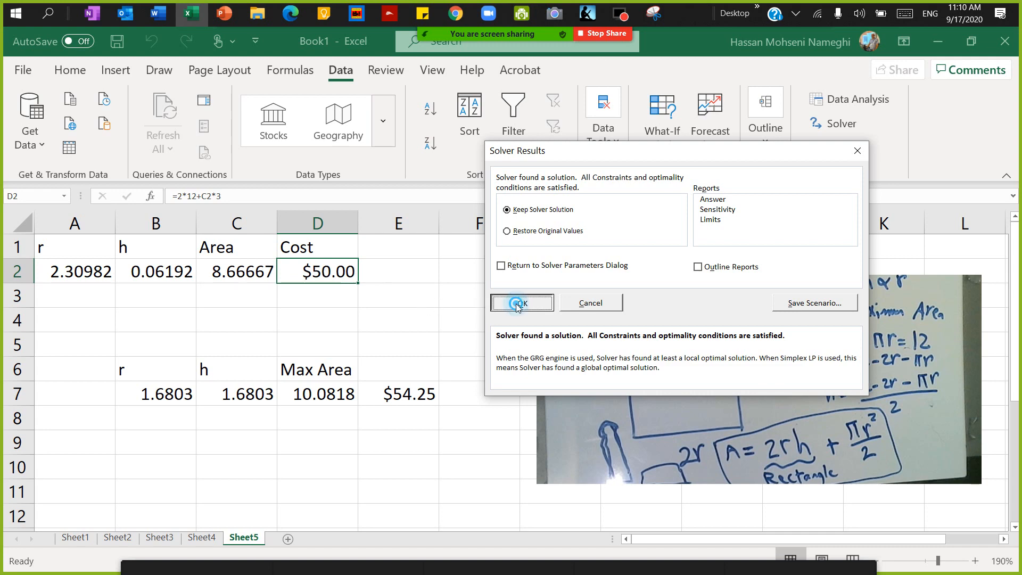
click(522, 302)
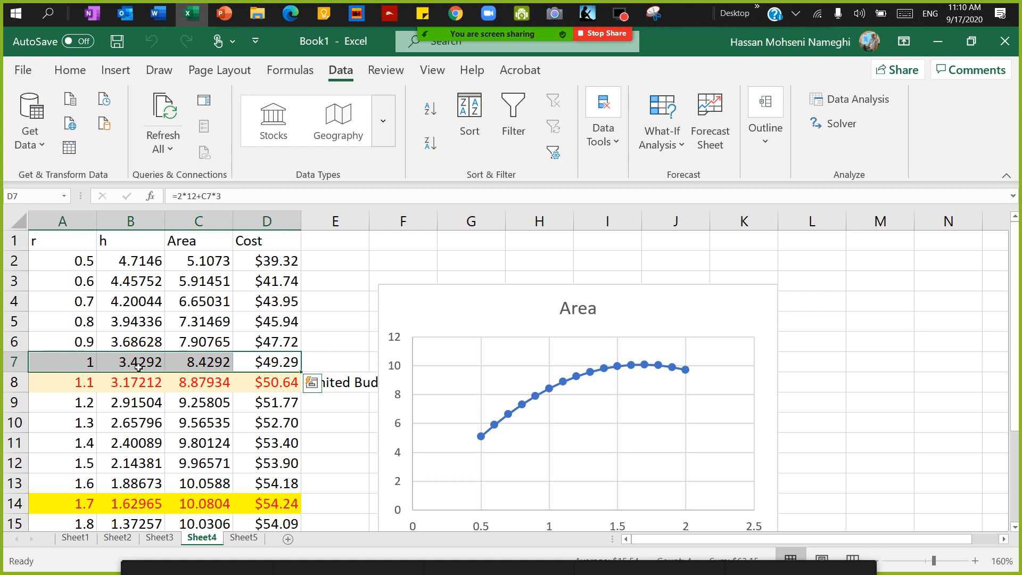
mouse_move(71, 366)
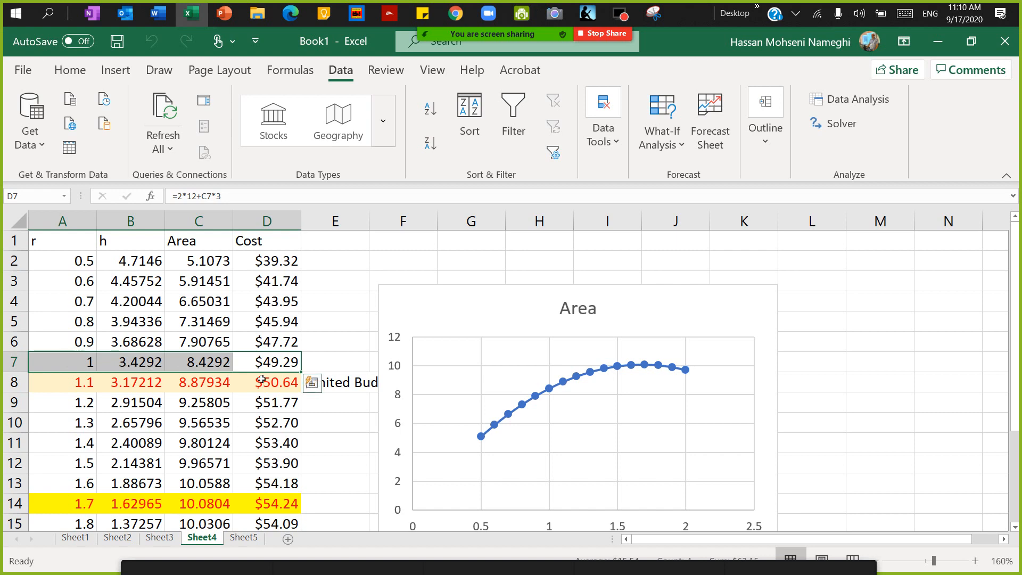
click(243, 536)
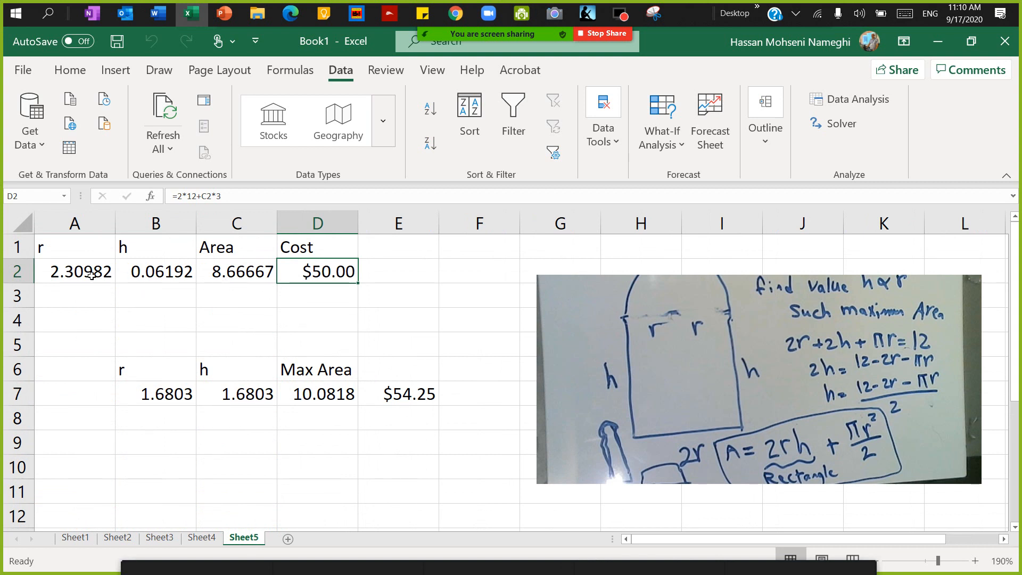
Set r in A2 to 0.1, recalculating h 5.74292, area 1.16429, cost $27.49
click(74, 271)
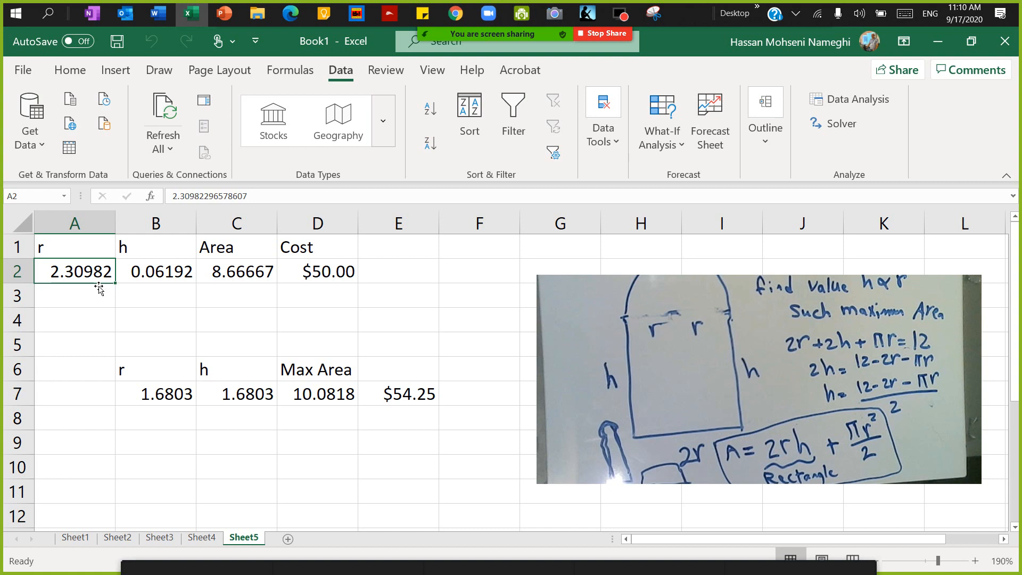
text(0.1)
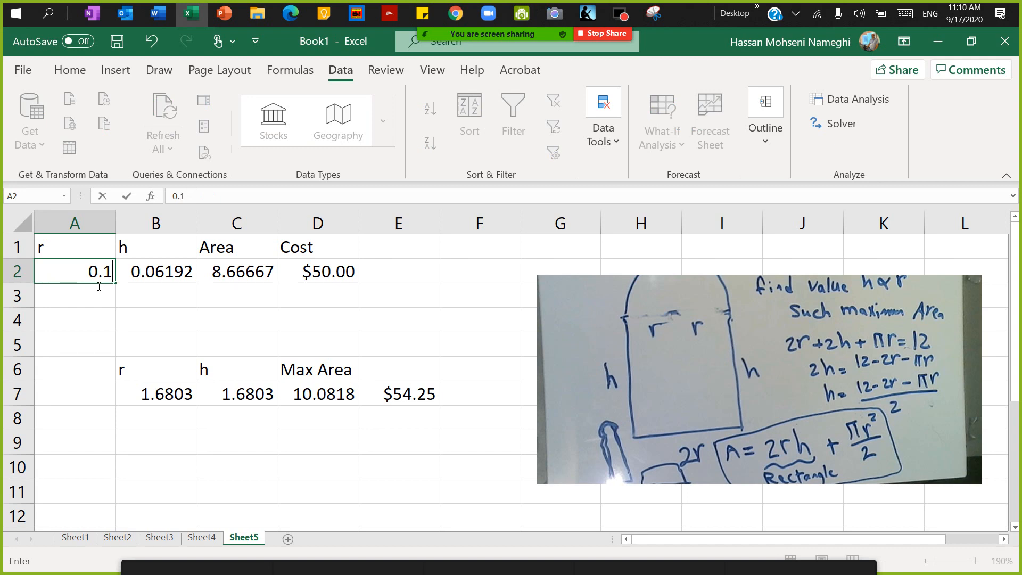
key(enter)
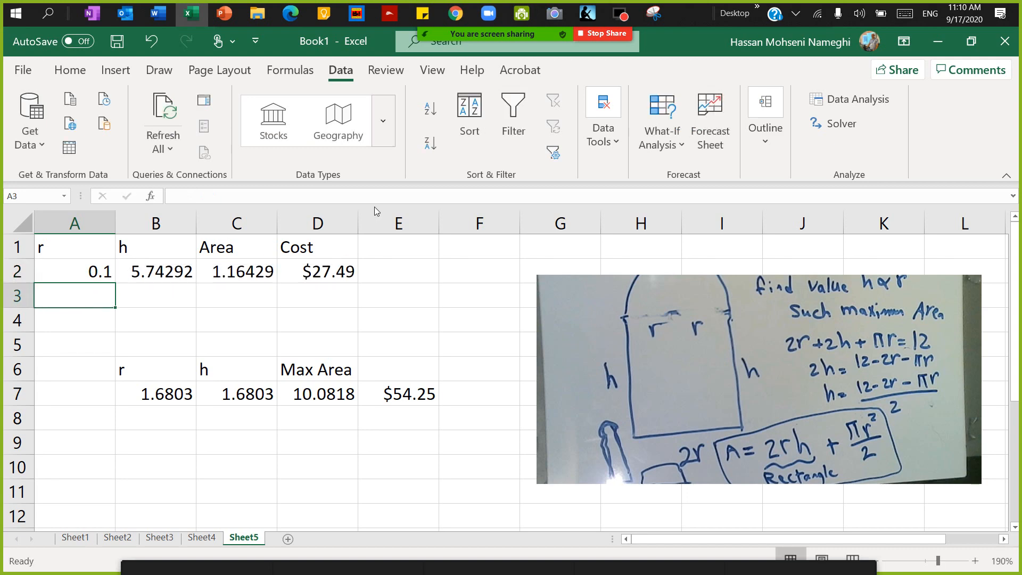
Re-solve from r 0.1 and keep r 1.05077, h 3.29868, area 8.66667, $50.00
click(840, 124)
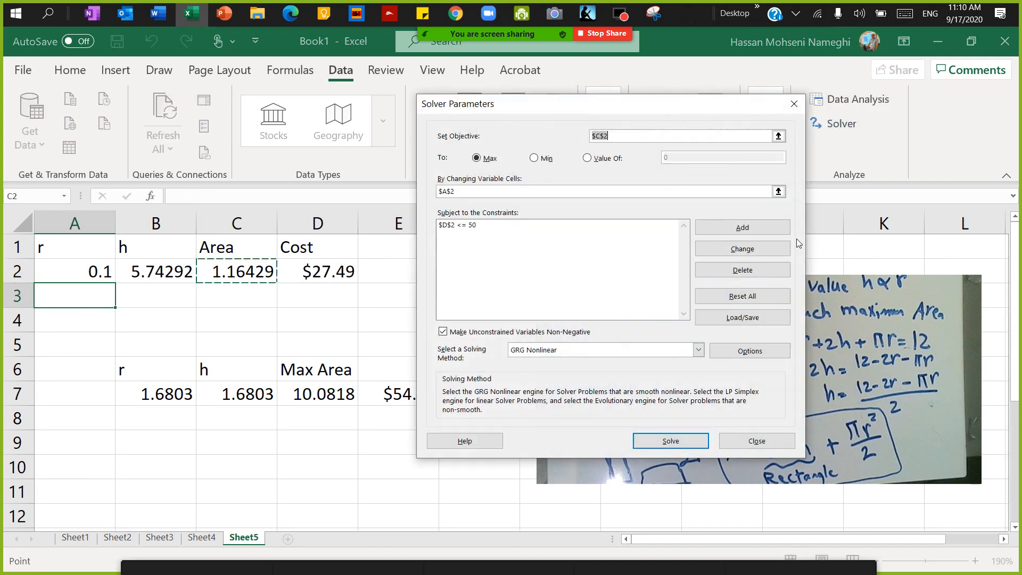
mouse_move(589, 404)
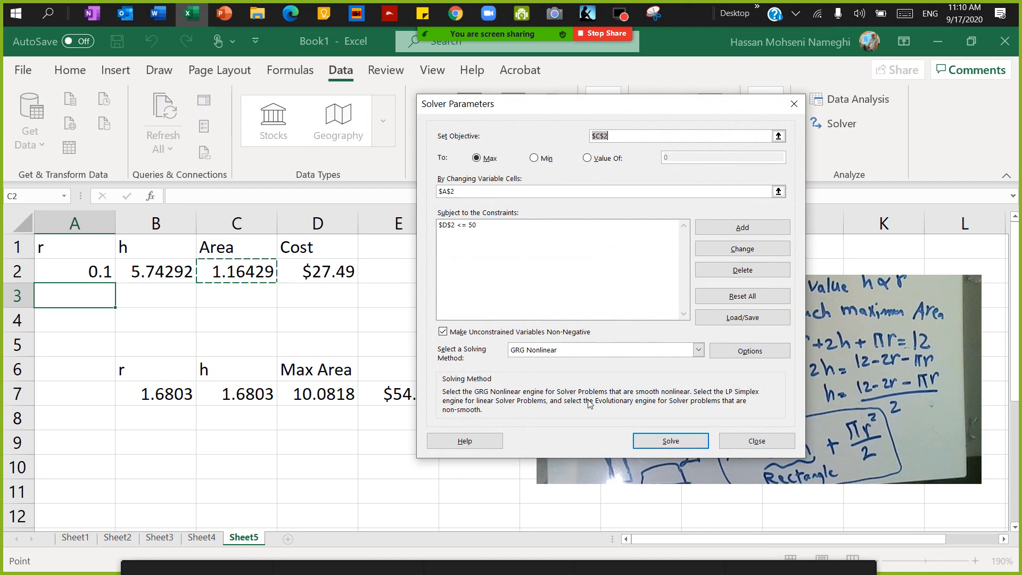
click(670, 441)
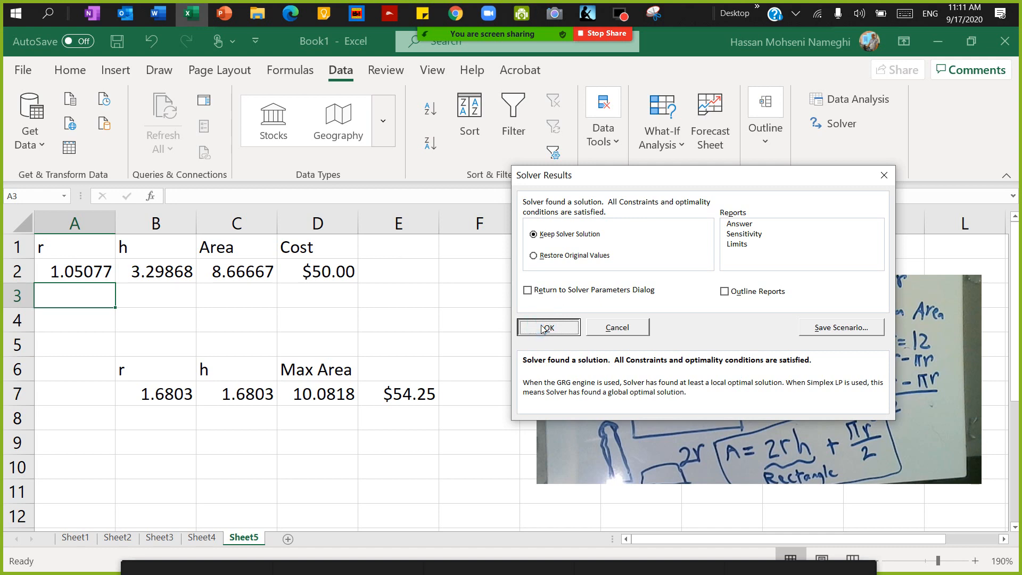
click(546, 327)
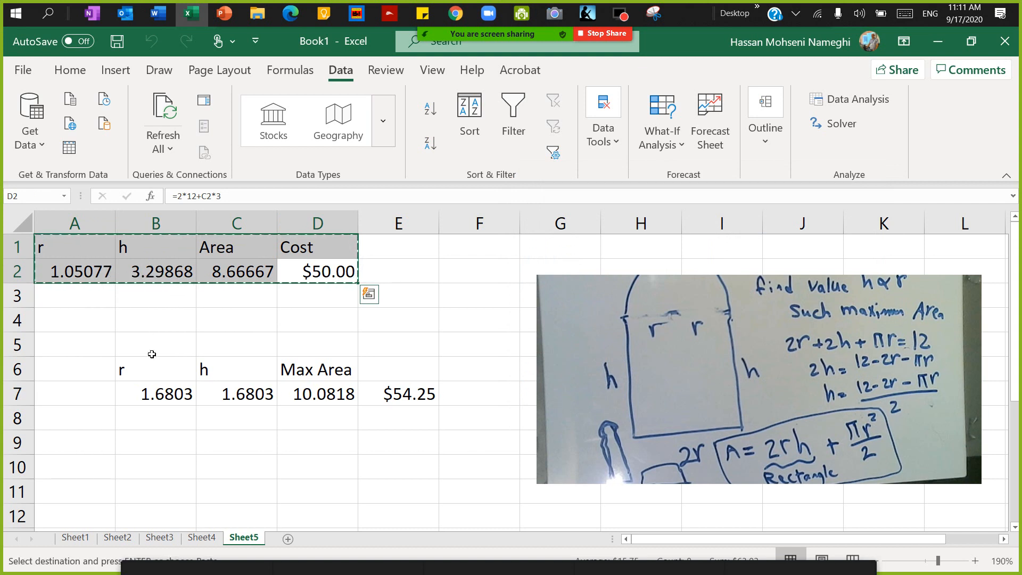
Paste the $50-budget table into rows 9–10 and start typing a 'Limited Budget' label
click(155, 442)
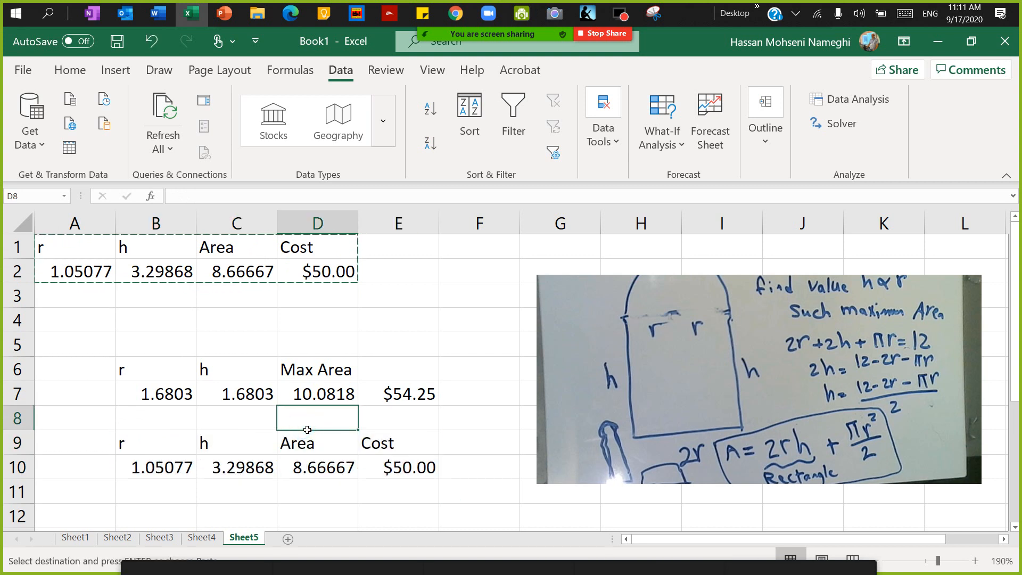
text(Limite)
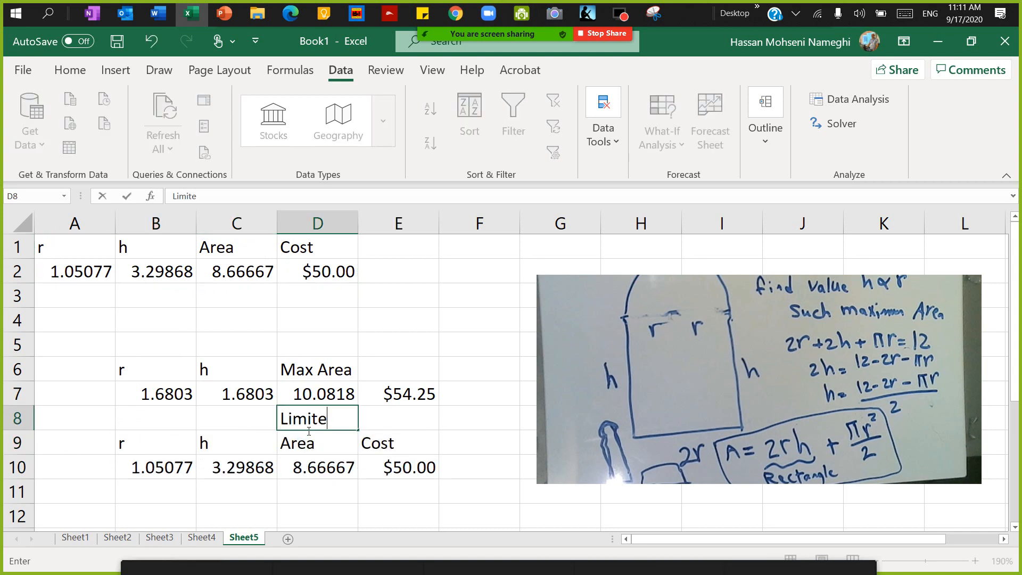